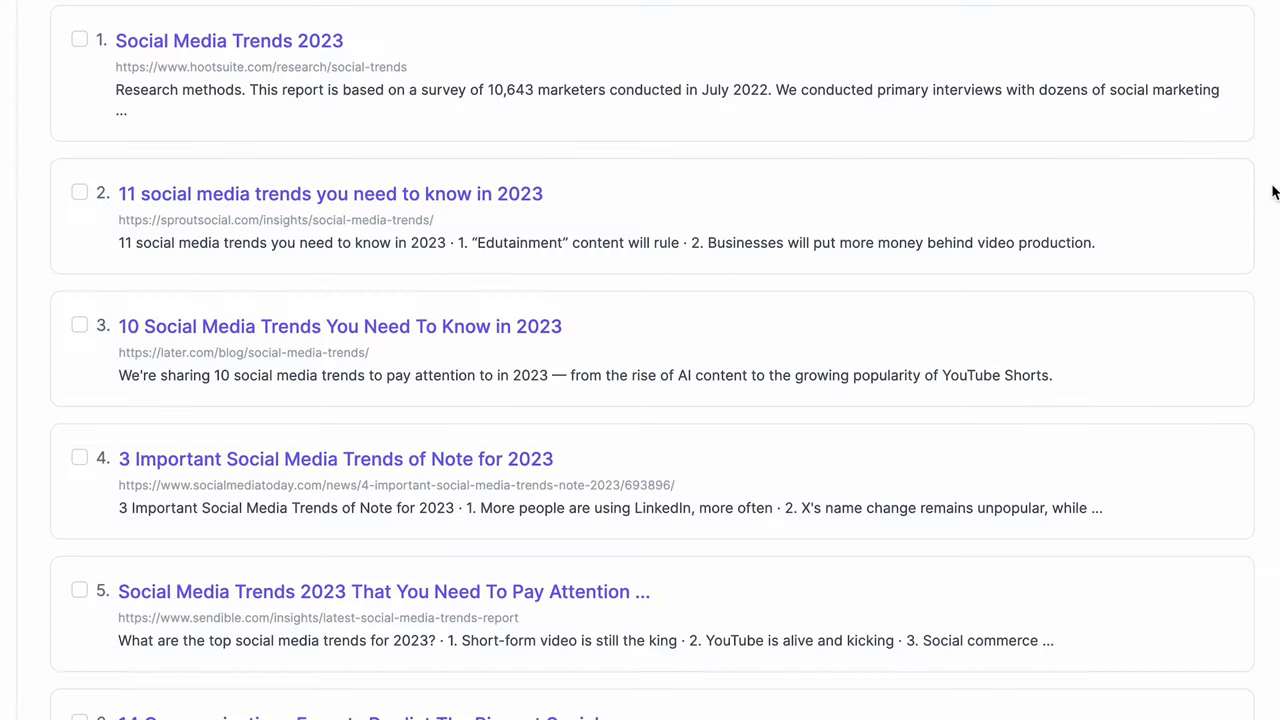
Step: Request audio generation for the 9-word voiceover using the Daniel English voice
scroll("down", 3)
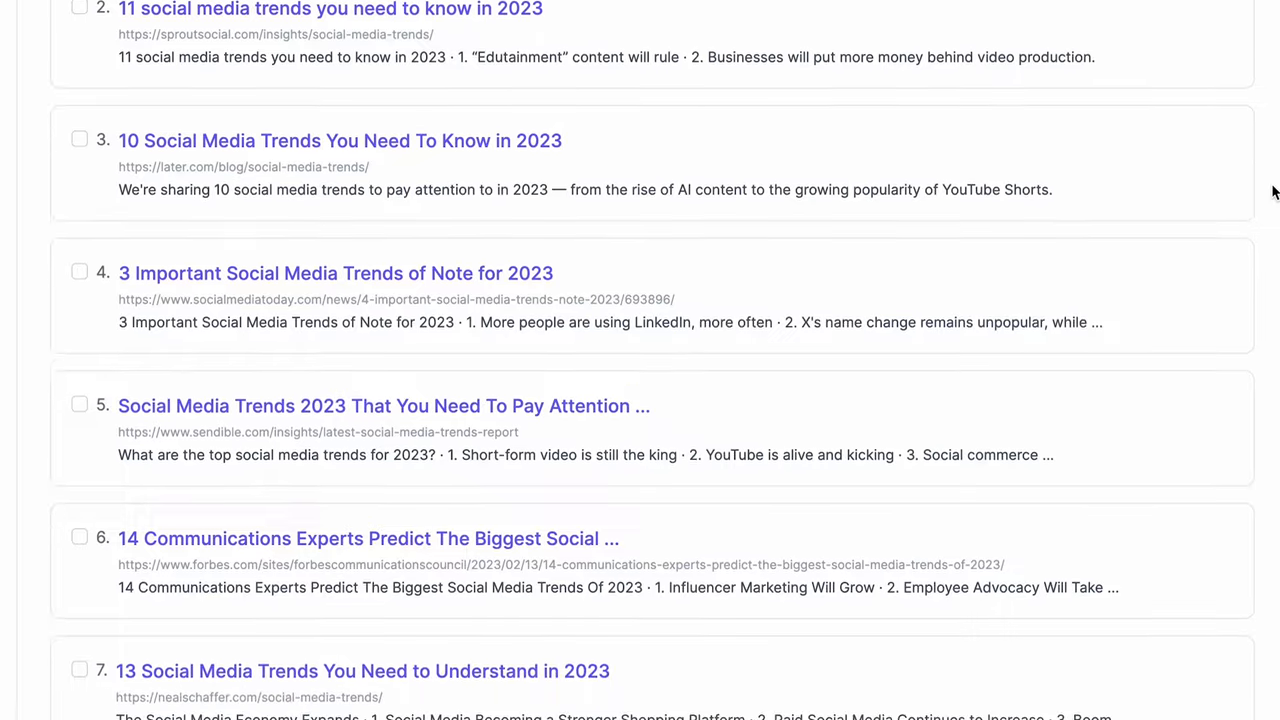
scroll("down", 3)
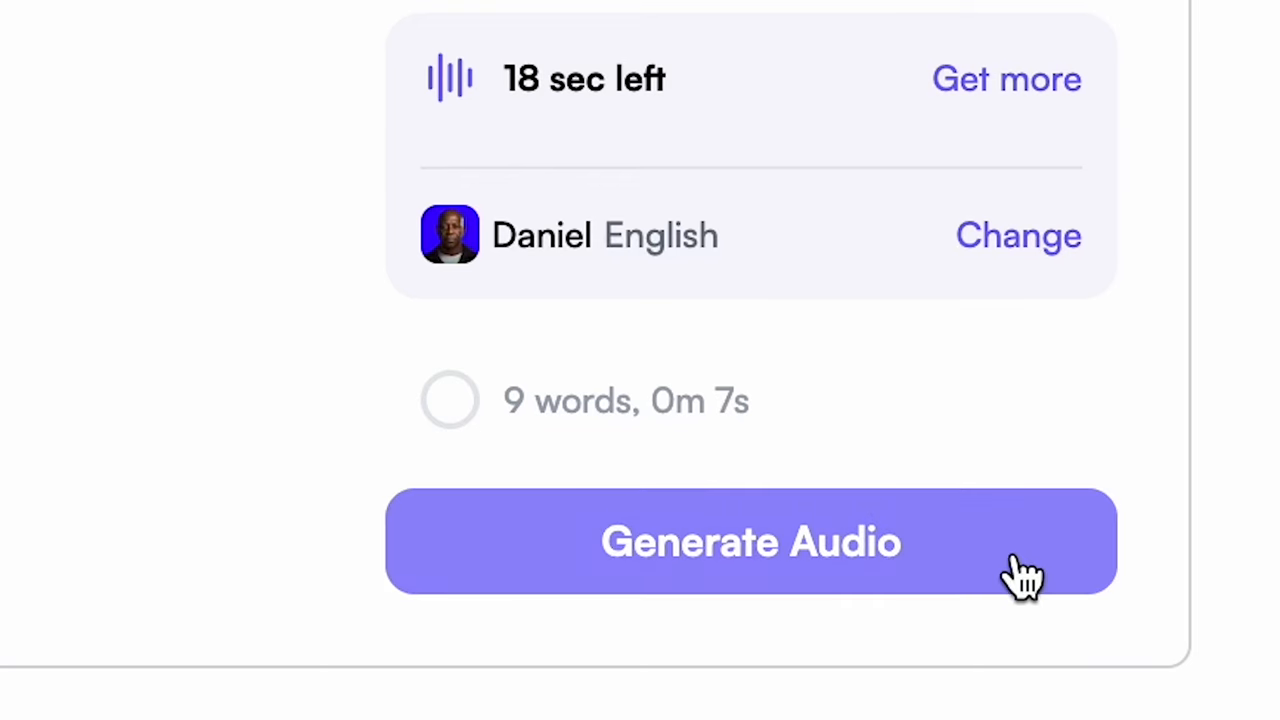
left_click(752, 540)
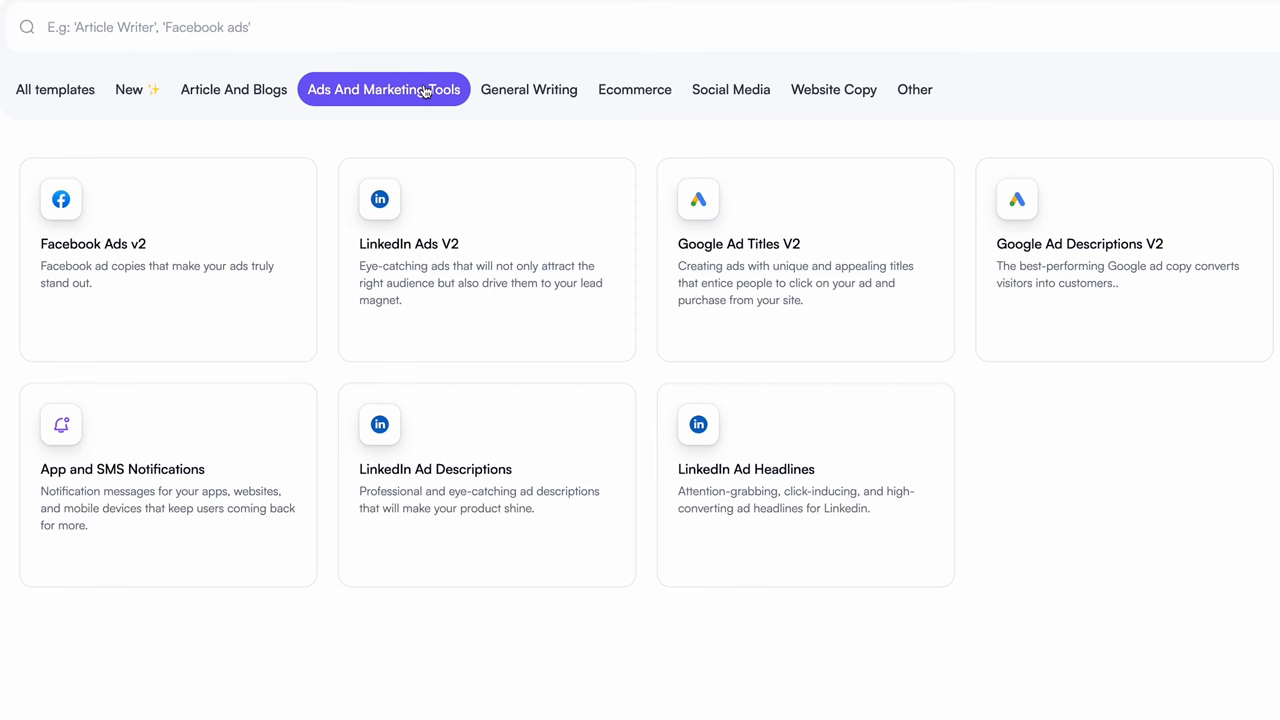
Step: Browse the General Writing and Ecommerce categories, then show all templates down to the Social Media row
left_click(528, 88)
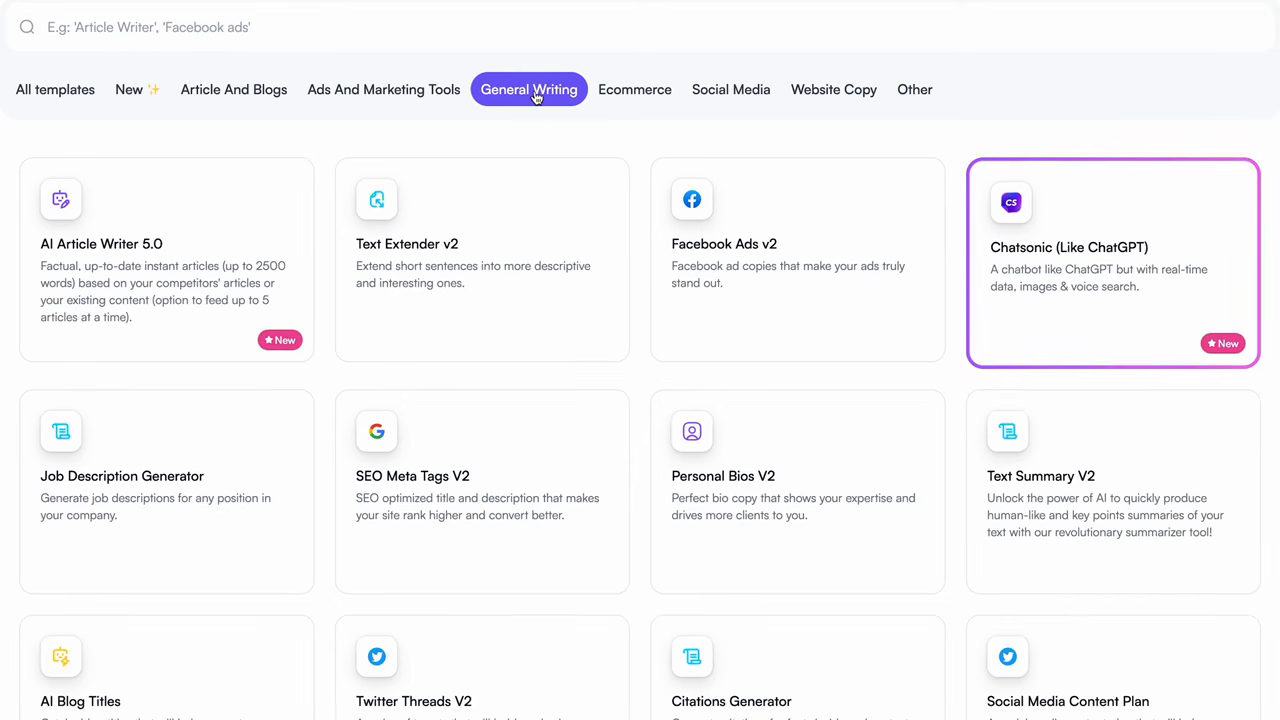
left_click(634, 88)
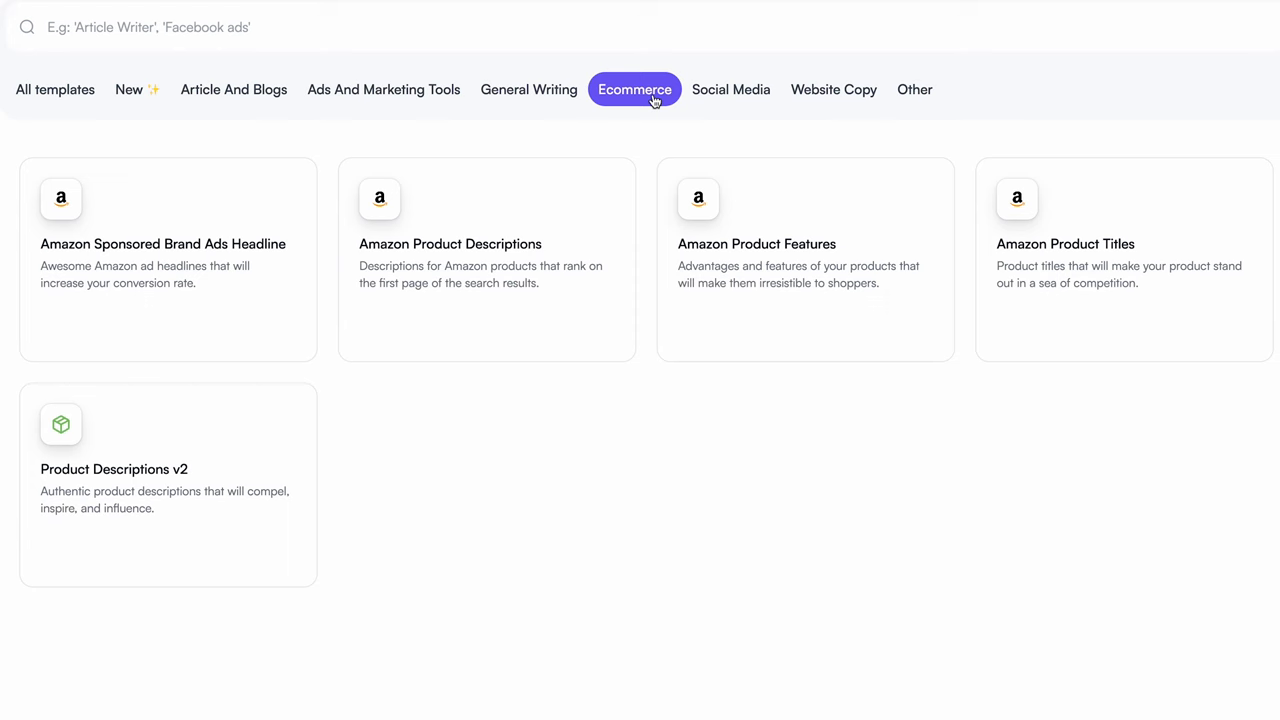
left_click(732, 88)
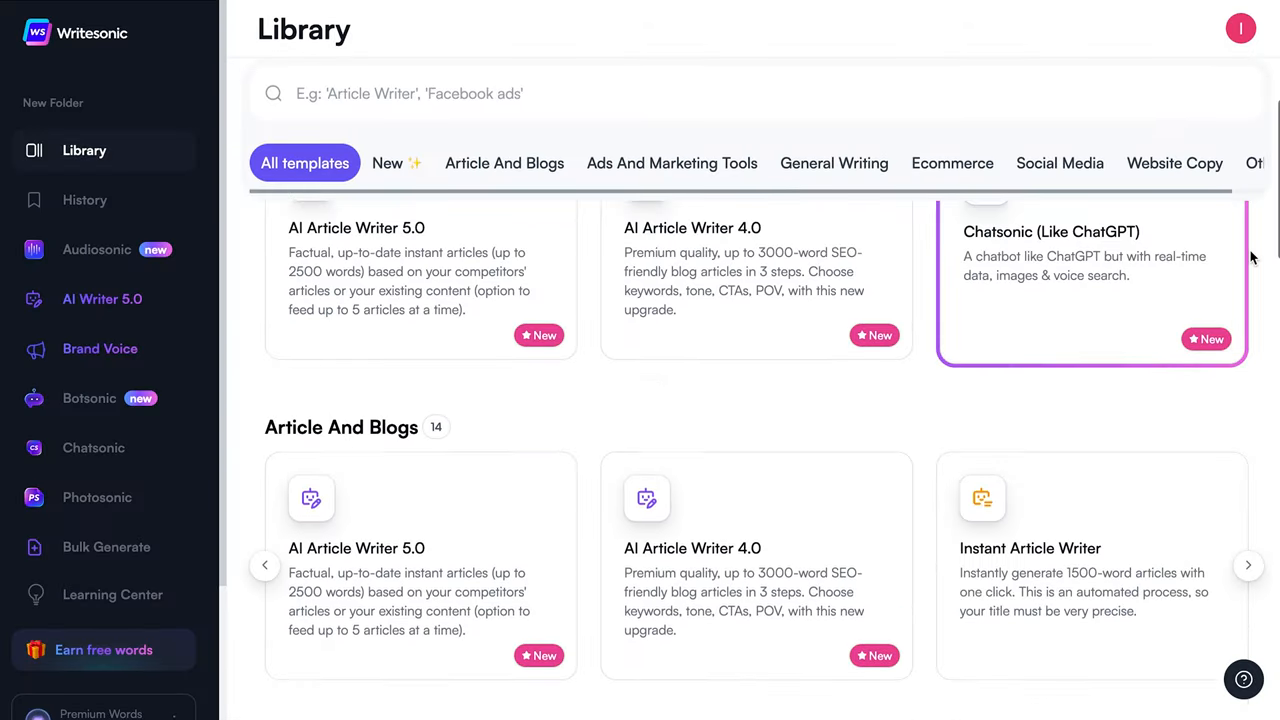
scroll("down", 3)
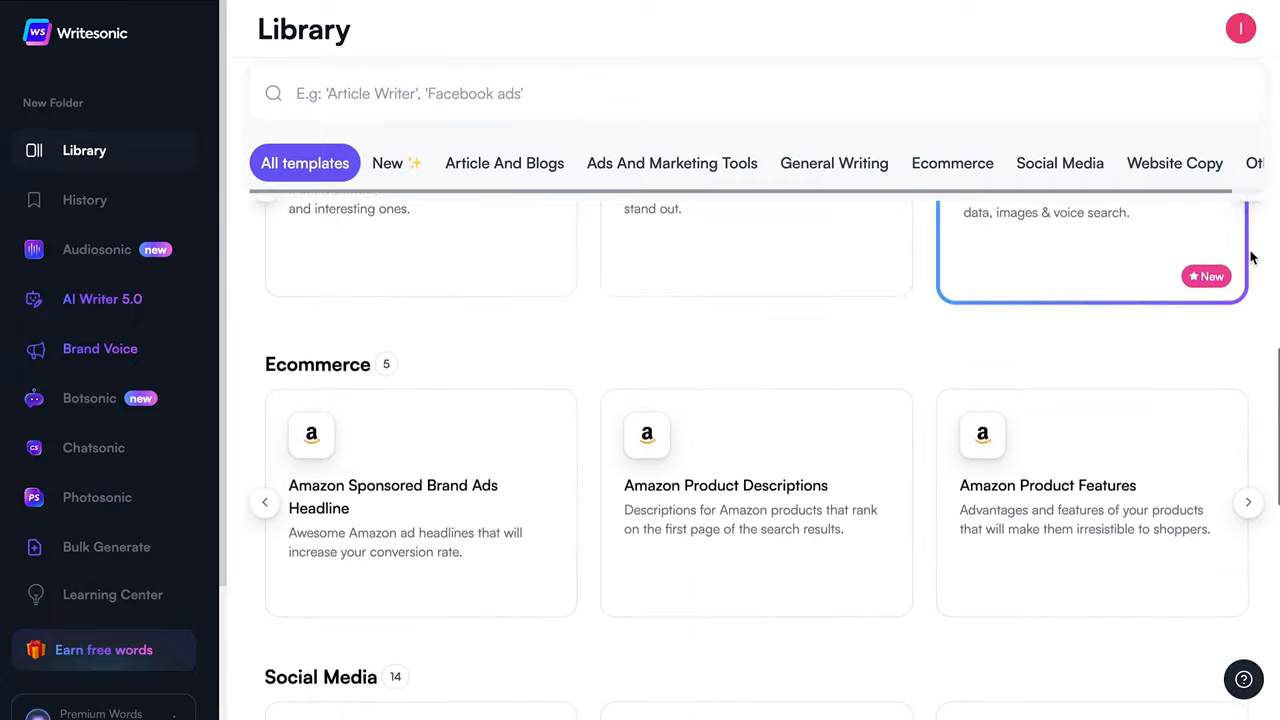
scroll("down", 3)
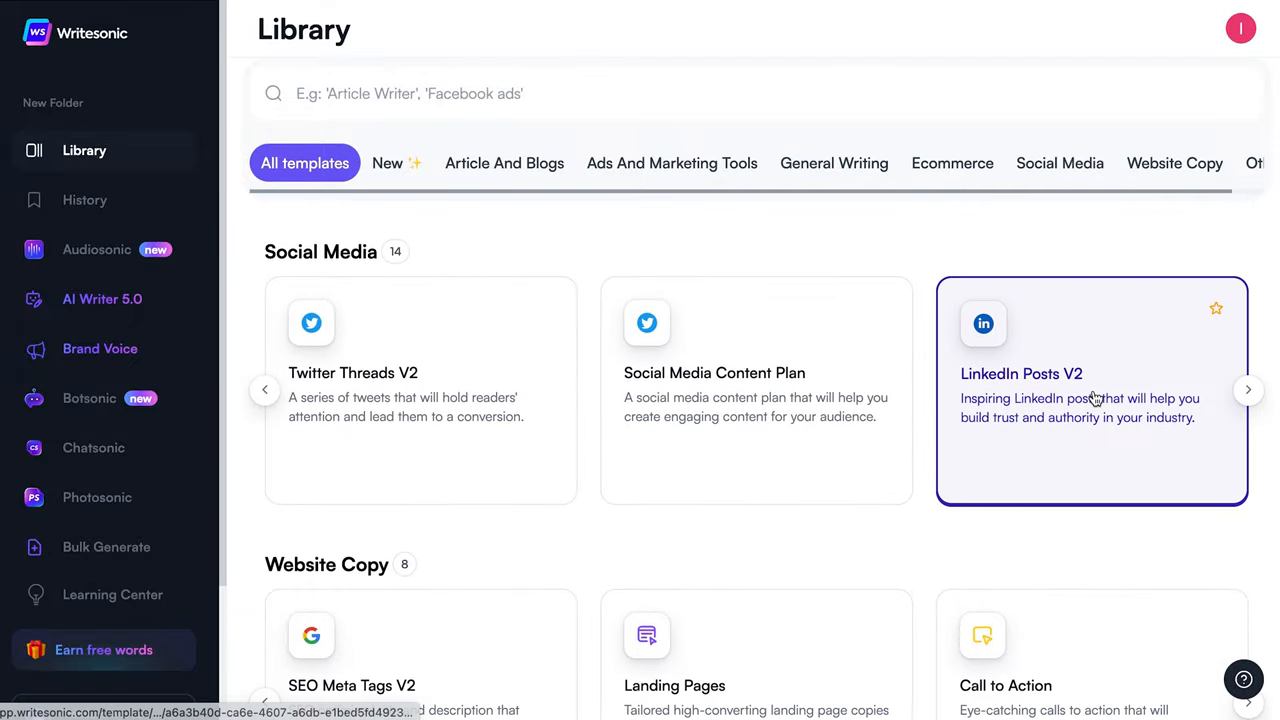
Step: In LinkedIn Posts V2, enter instructions for 5 inspiring posts about growing a small business from zero dollars
left_click(1090, 390)
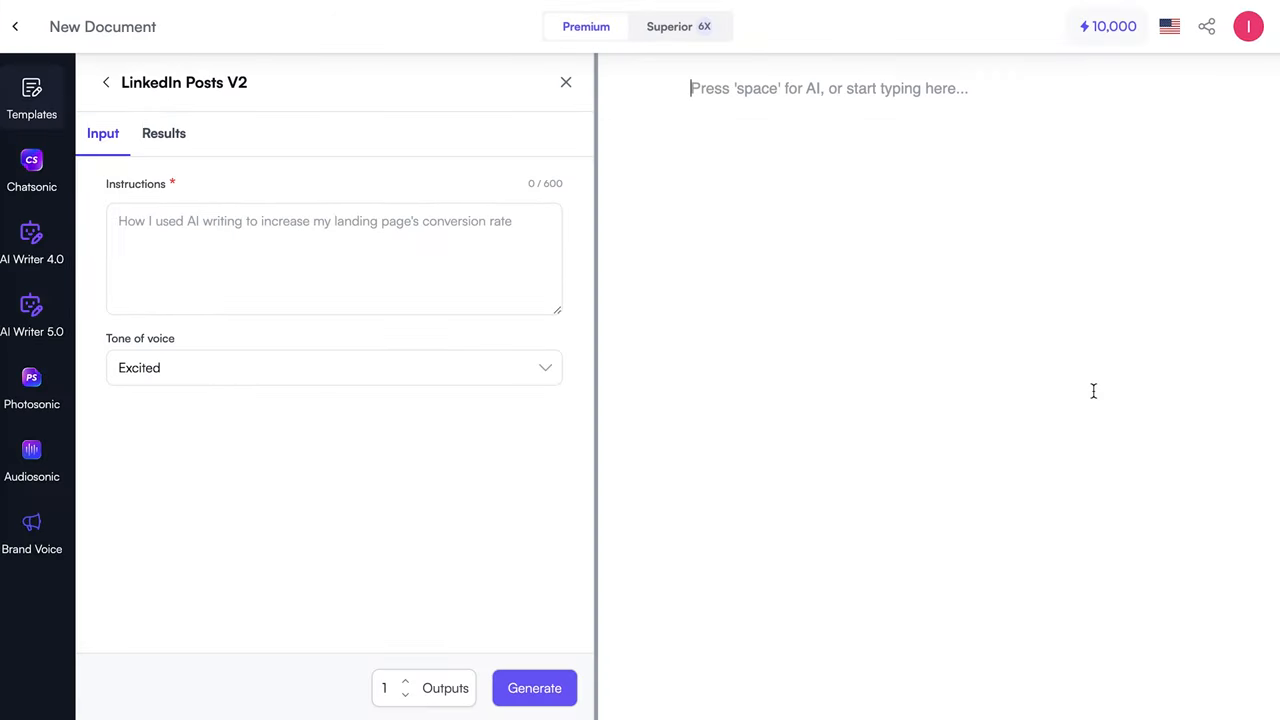
type("W")
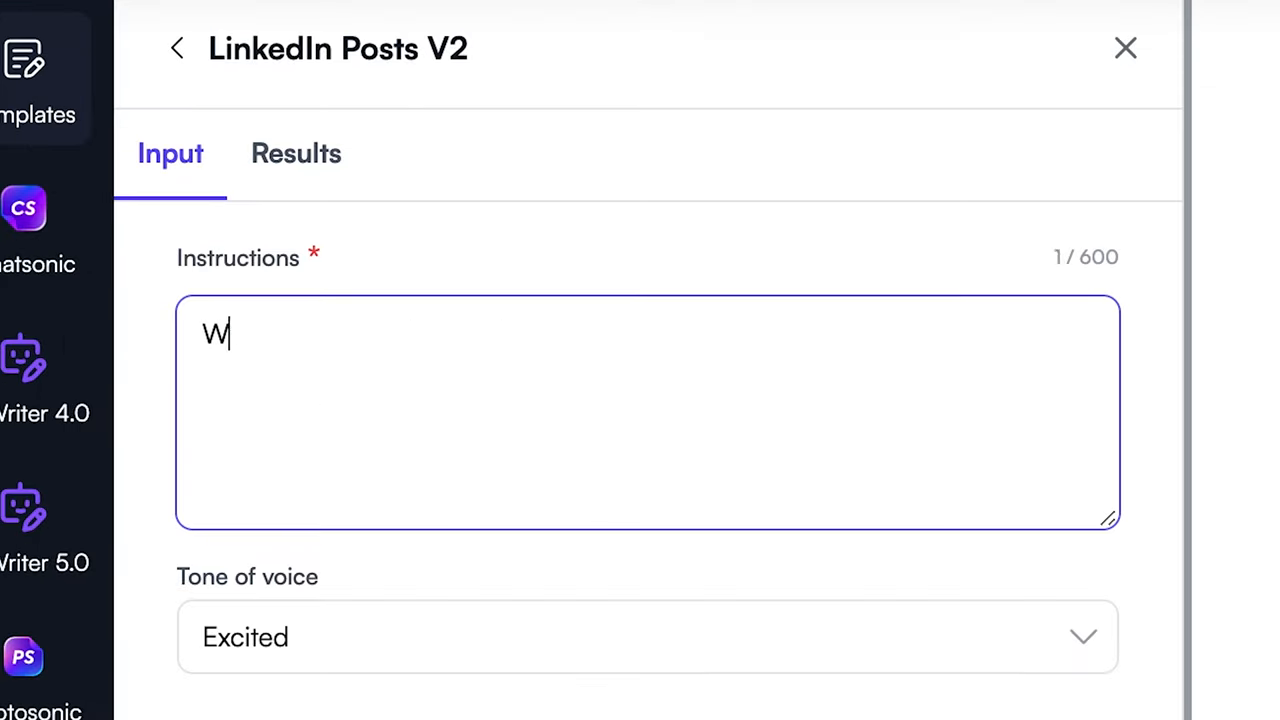
type("rite a series of 5 inspiring LinkedI")
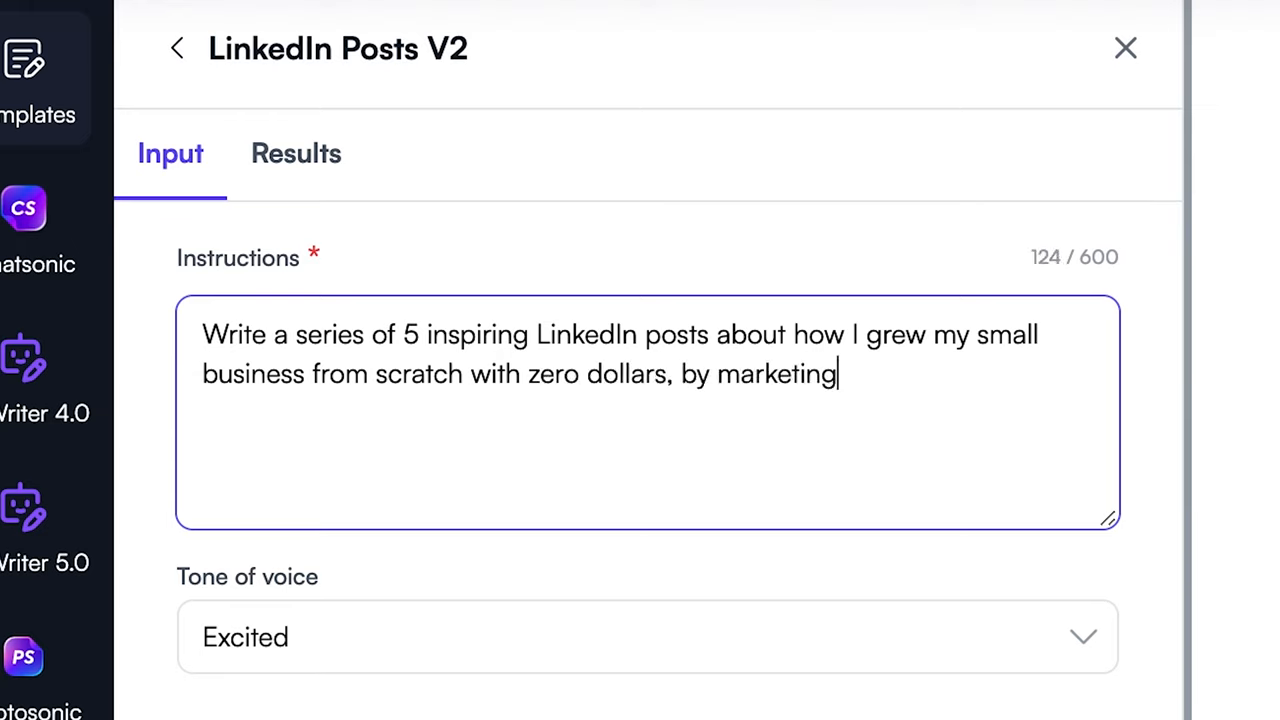
left_click(648, 636)
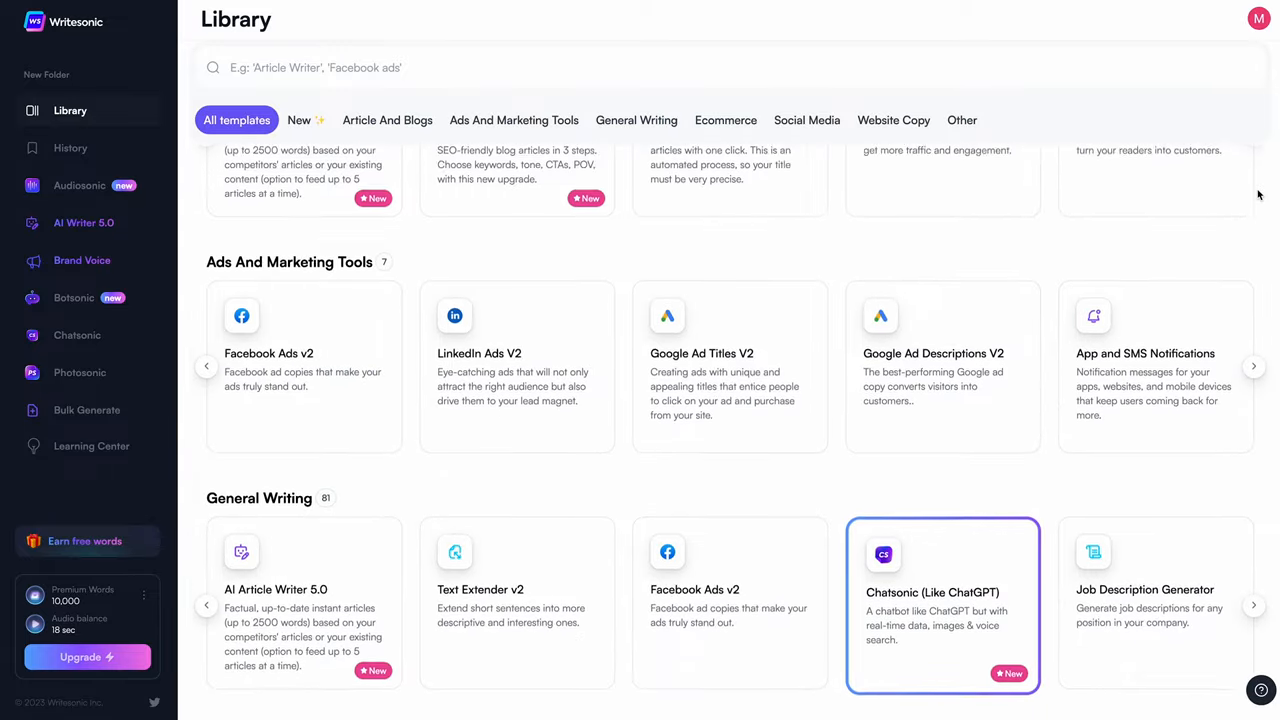
Step: Start AI Article Writer 5.0 for a topic on top SEO marketing trends with reference links
scroll("down", 3)
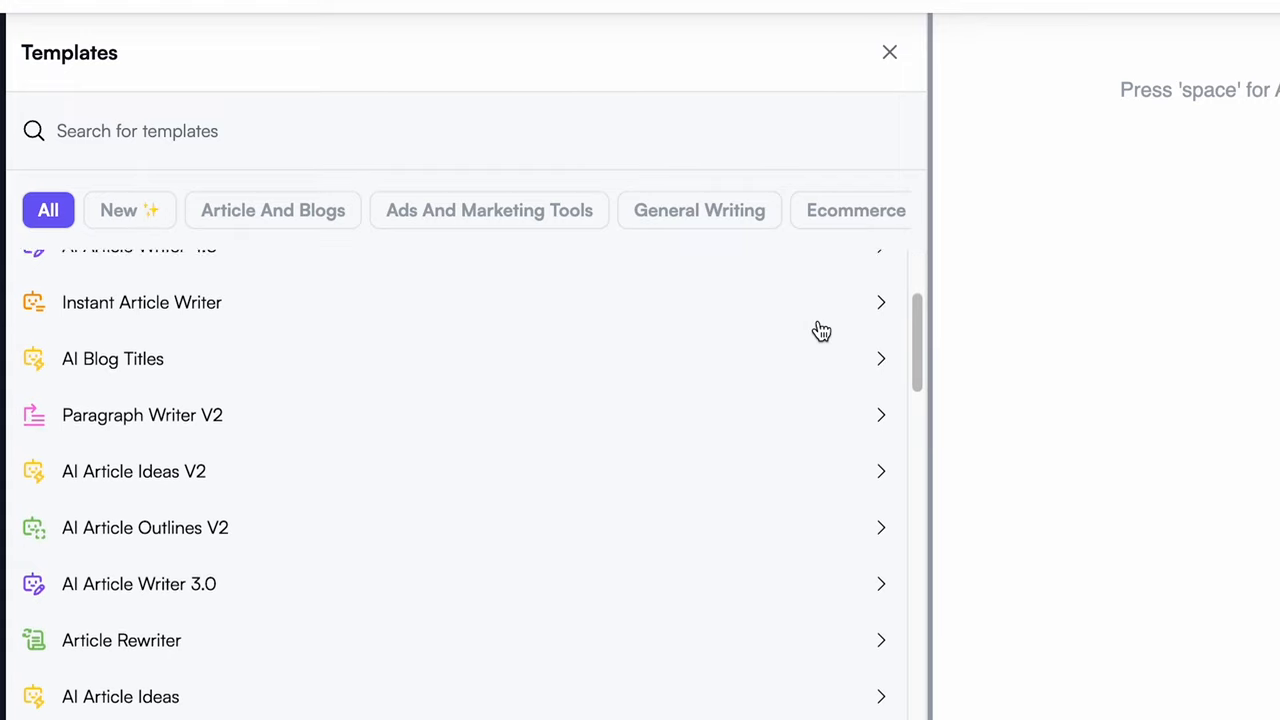
left_click(112, 358)
type("The top 5 SEO marketing trends that can")
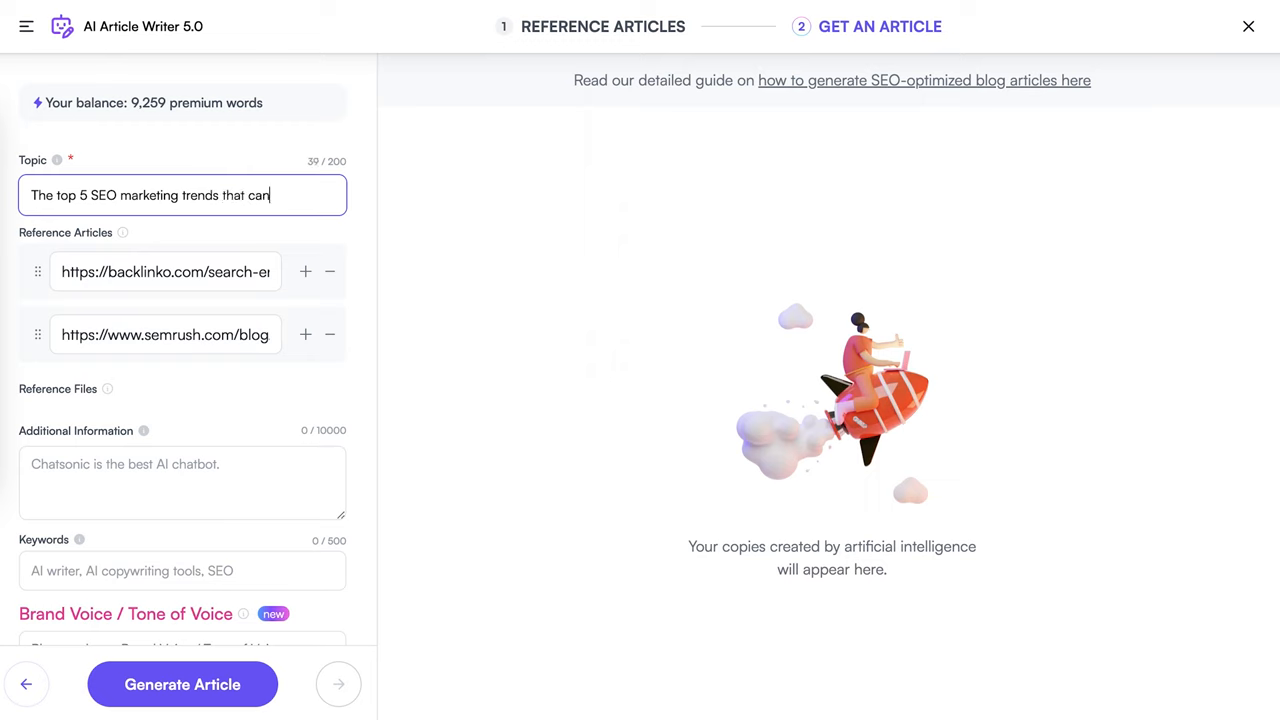
Step: Add extra information about SEO trends and pick the suggested brand tone of voice
type("SEO trends that will capture your competitors'")
left_click(182, 646)
type("Engag")
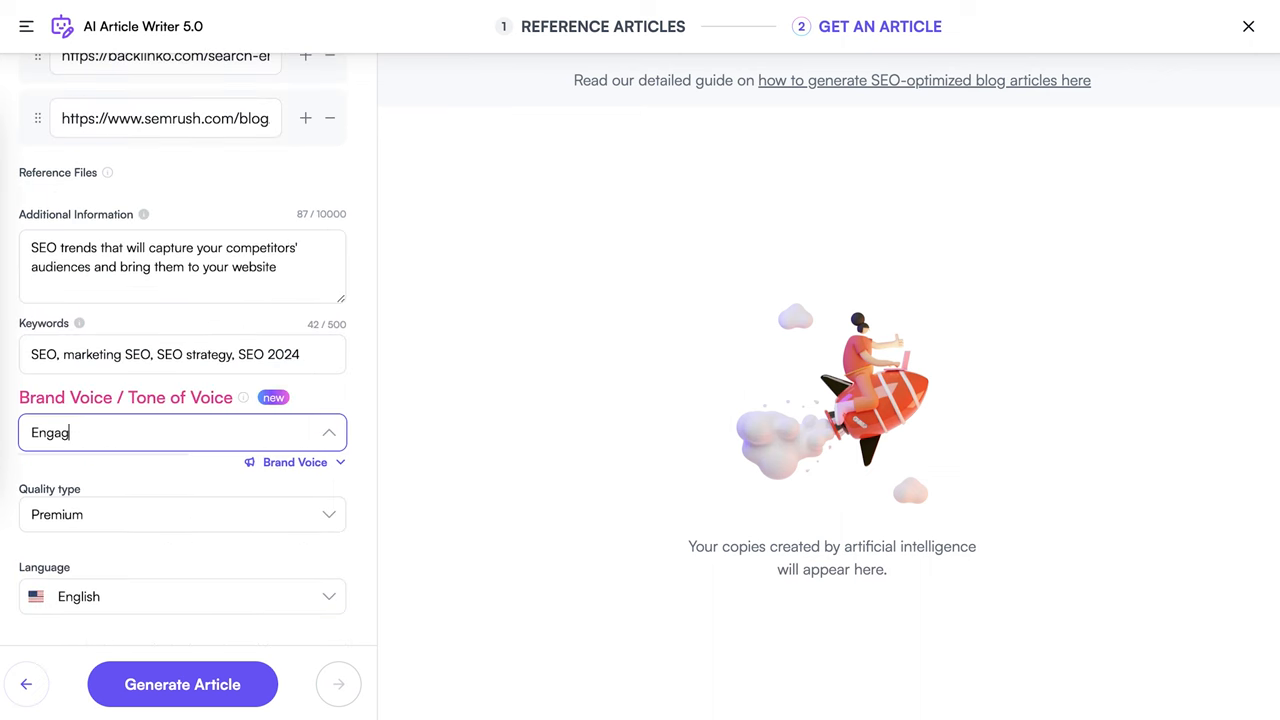
left_click(182, 684)
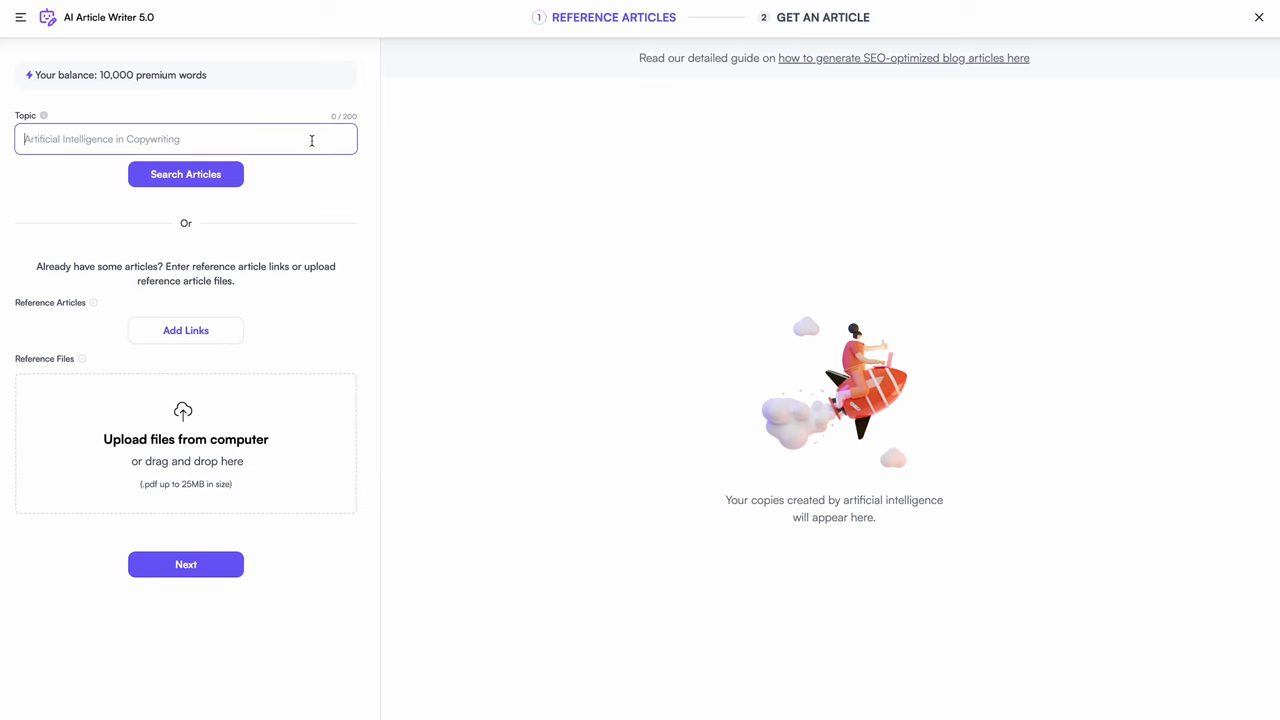
Step: Set the Trend #7 sentence about creators owning their content in bold
left_click(184, 174)
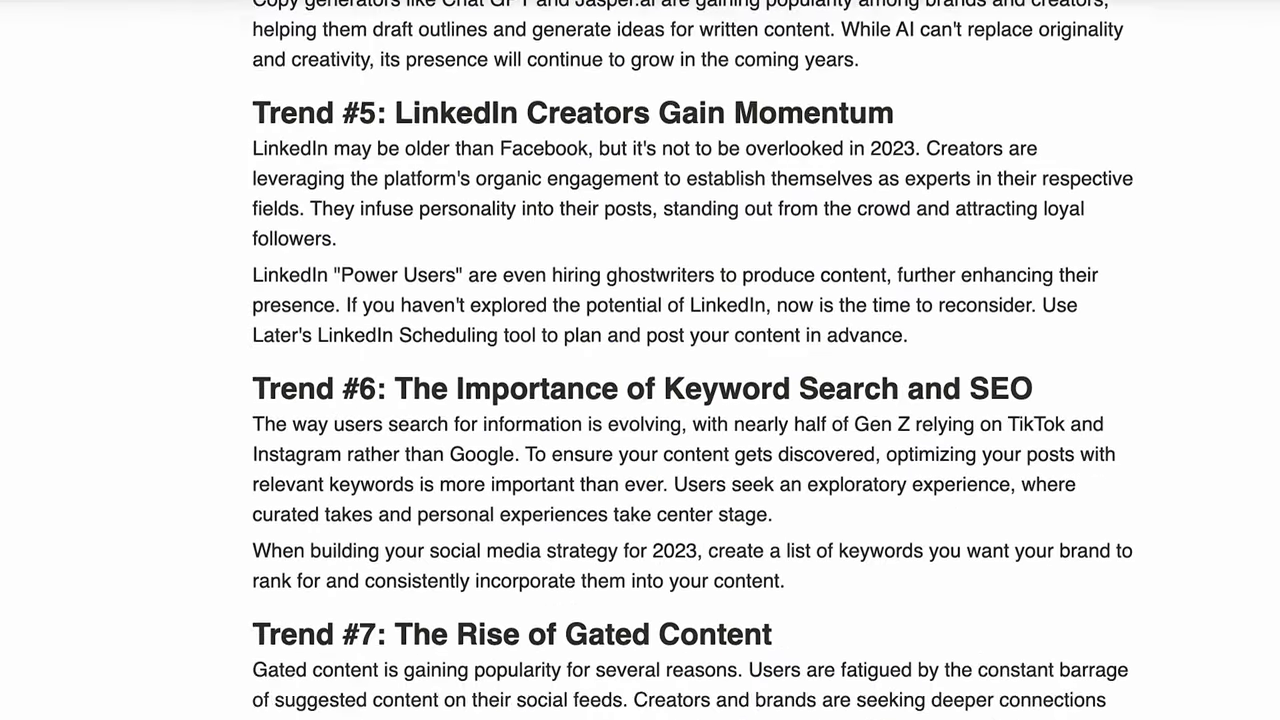
scroll("down", 3)
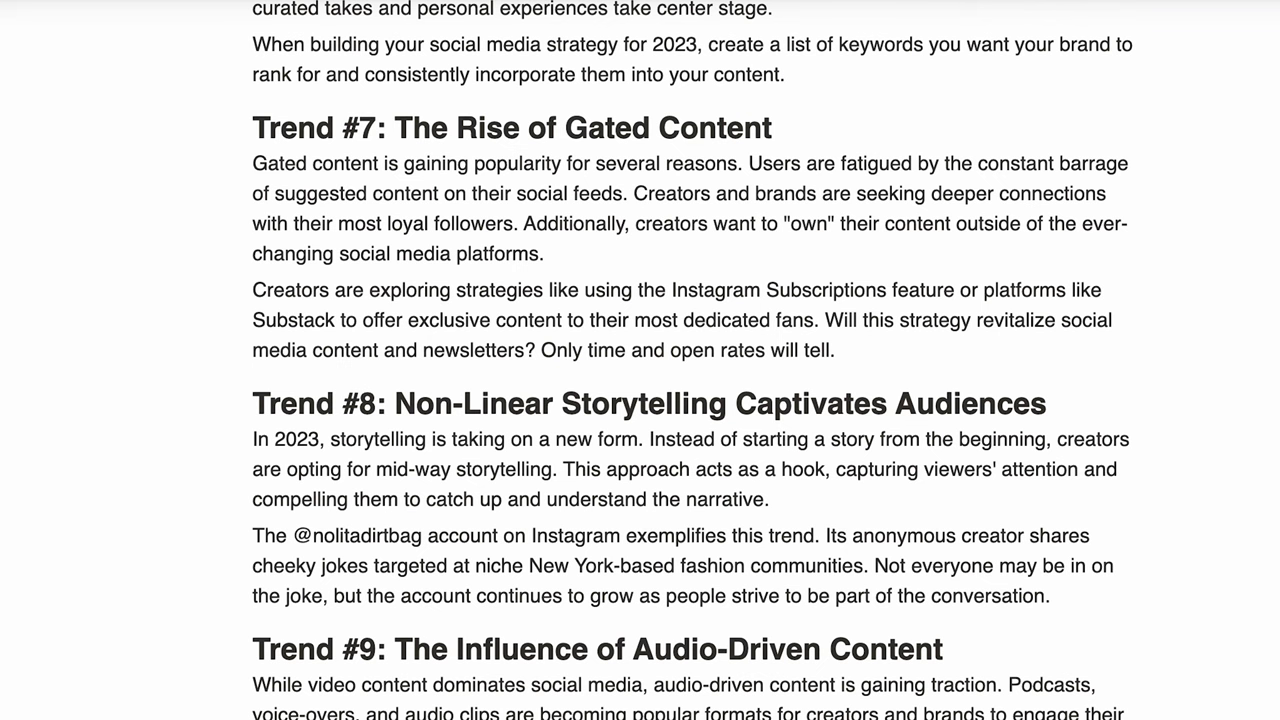
left_click_drag(524, 224, 544, 252)
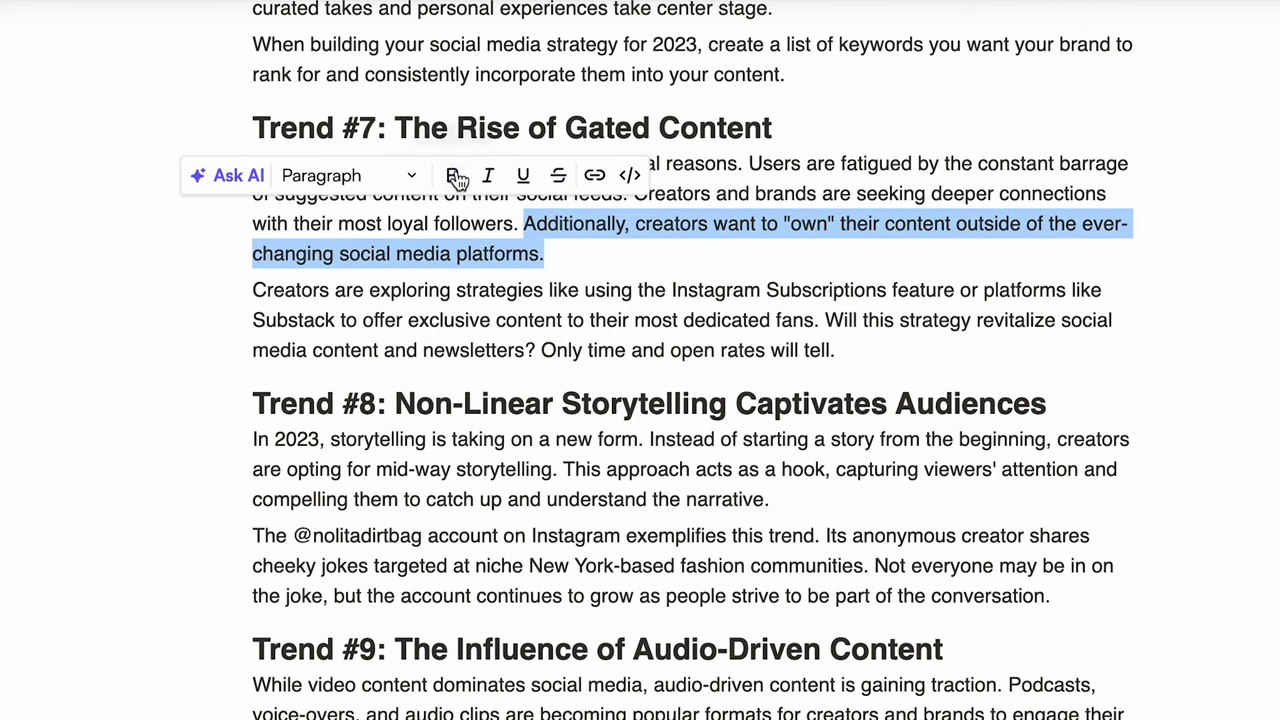
left_click(452, 176)
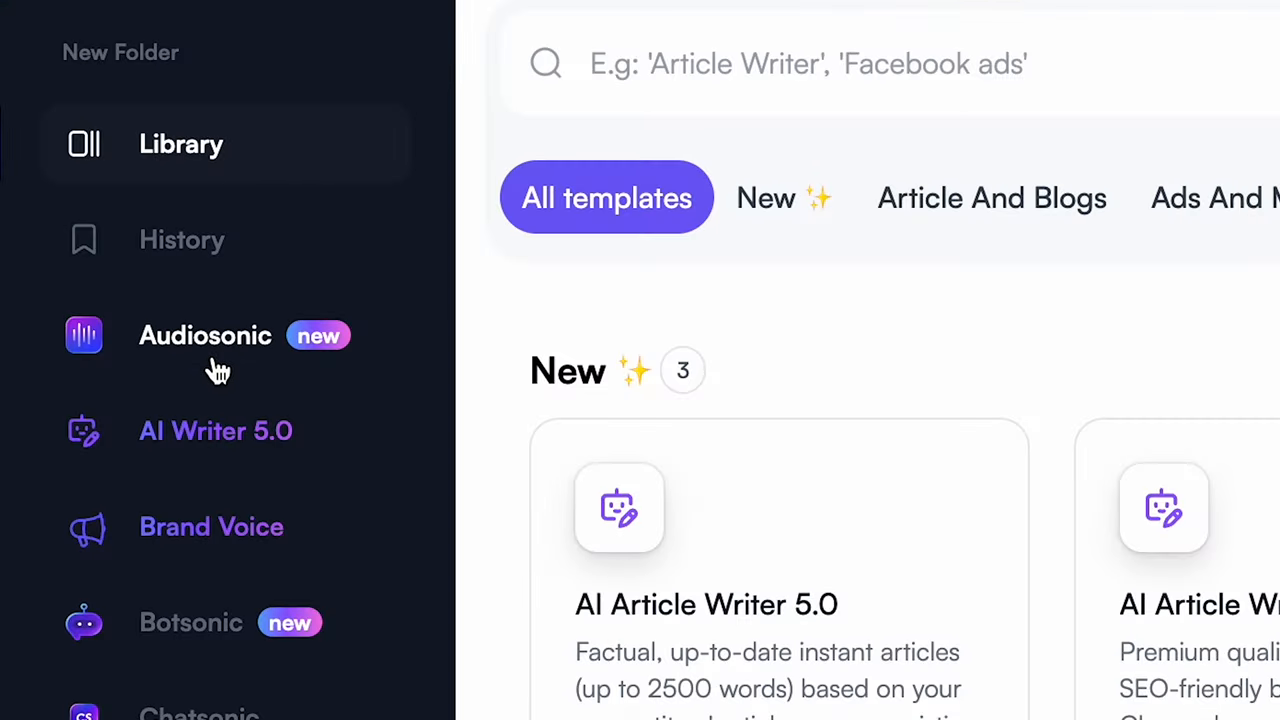
Step: In Audiosonic, enter the AI Marketing & Creator Tools greeting and choose Grace as narrator
left_click(204, 336)
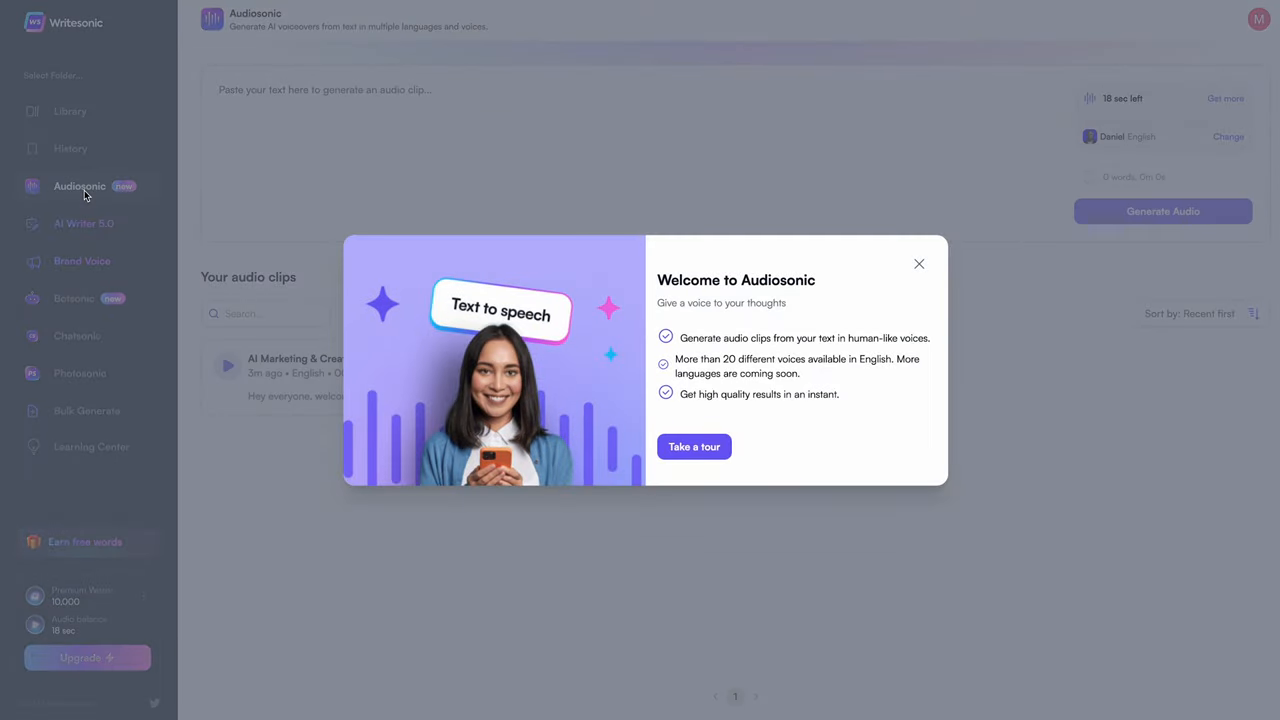
left_click(918, 264)
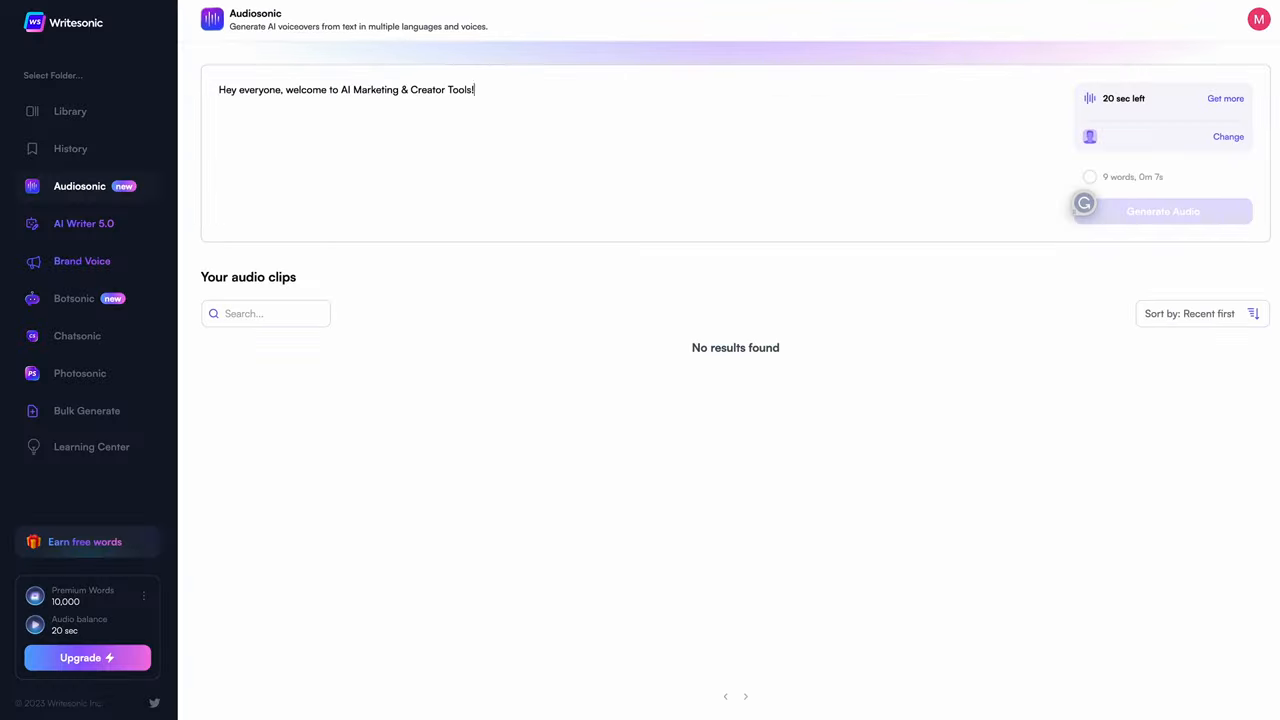
left_click(1228, 136)
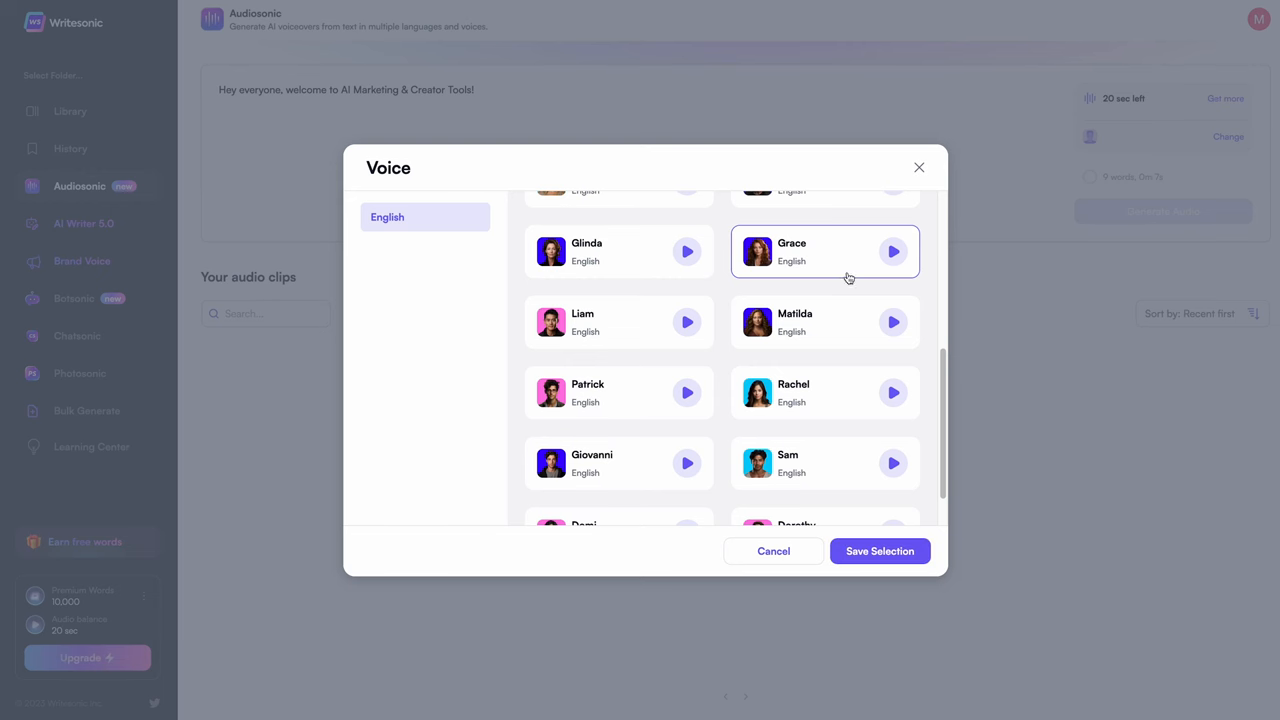
left_click(880, 552)
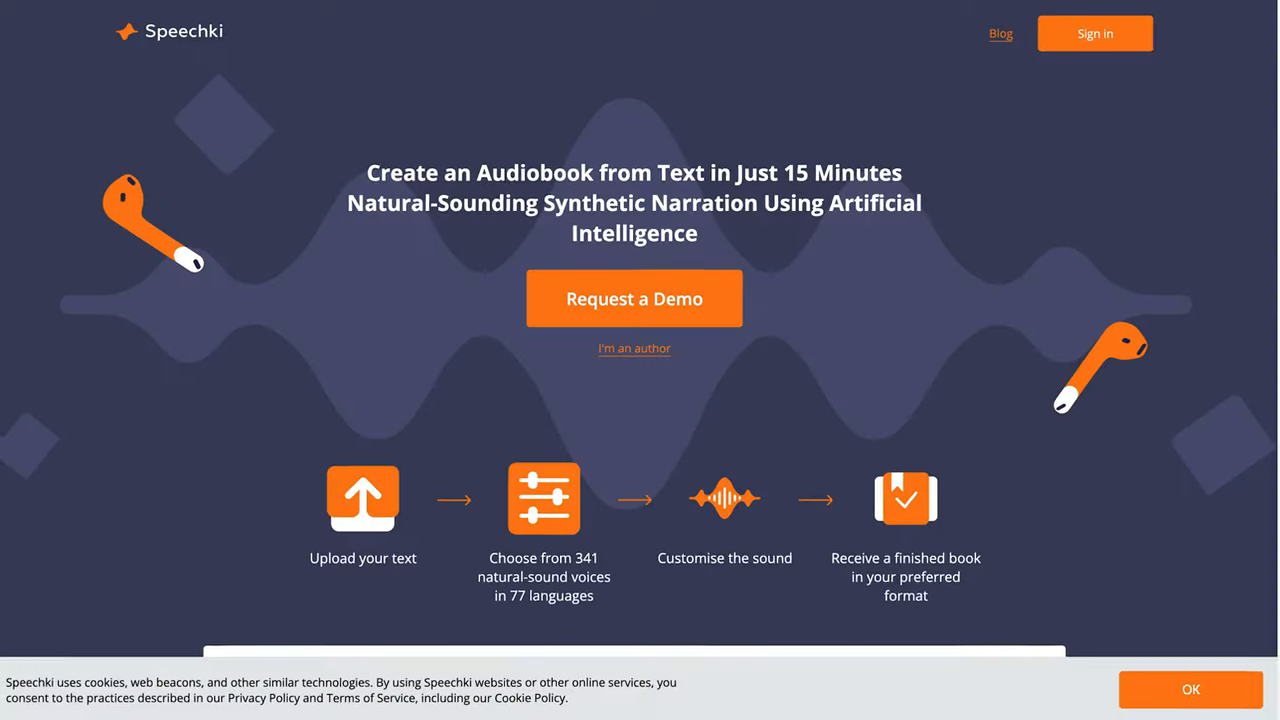
scroll("down", 3)
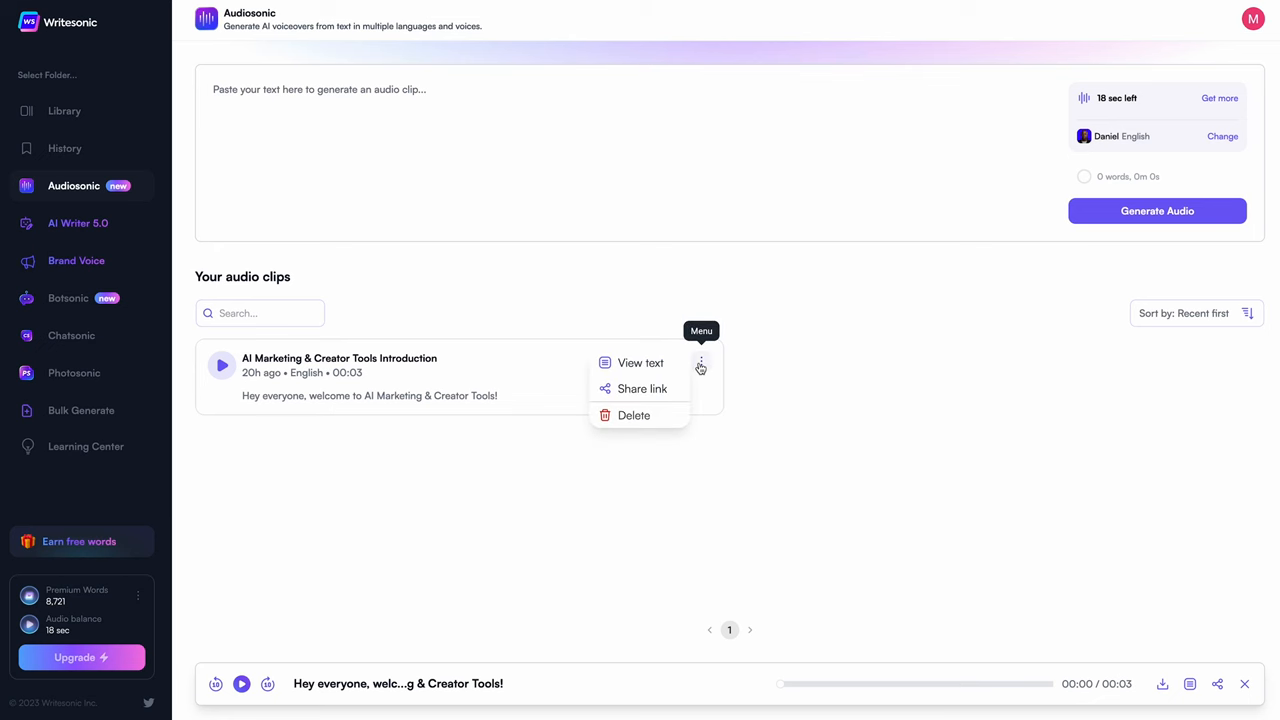
Step: Open the menu of the saved 3-second Introduction clip in Your audio clips
left_click(640, 364)
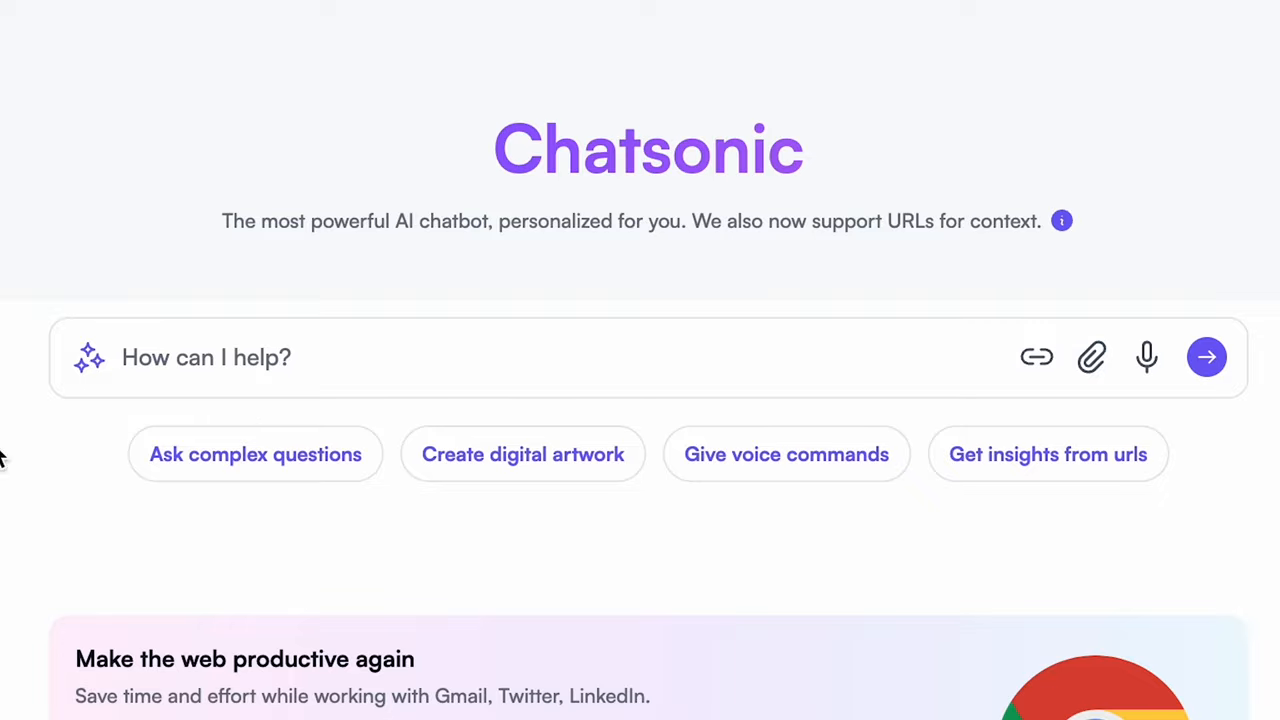
Step: Attach the HubSpot Marketing Plan Generator link to a prompt asking for a 2-sentence summary
left_click(400, 356)
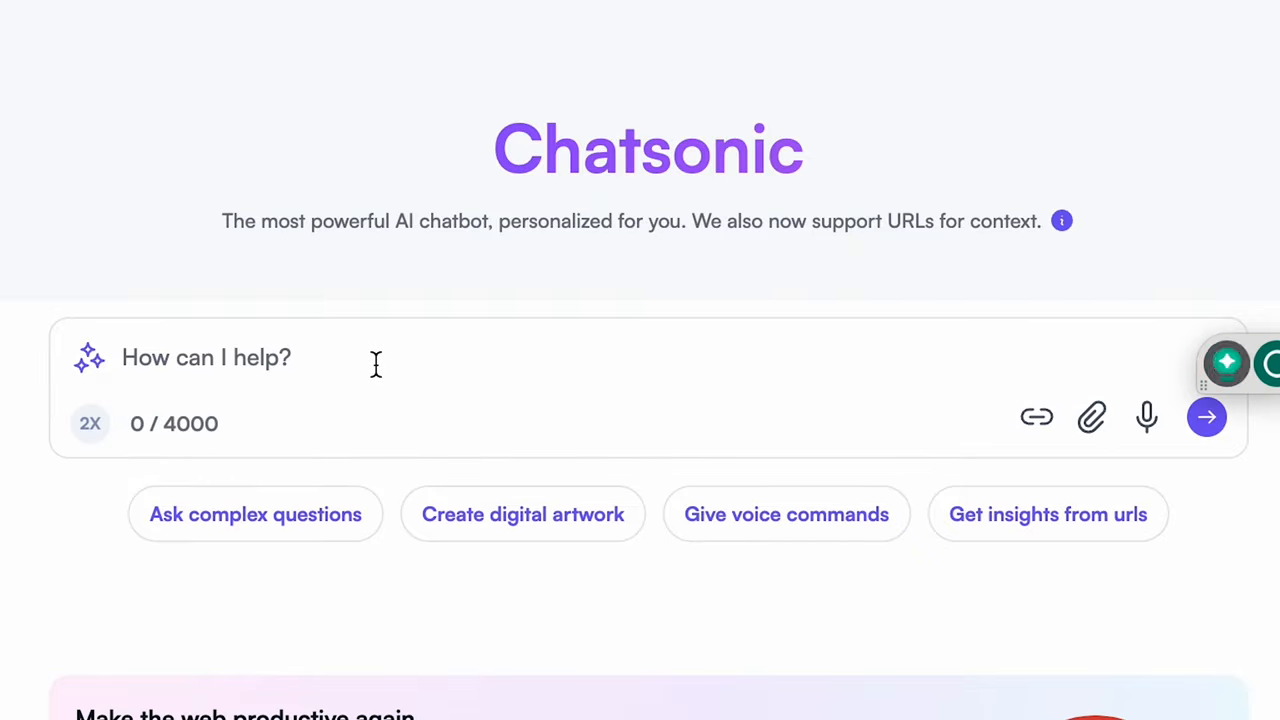
left_click(994, 84)
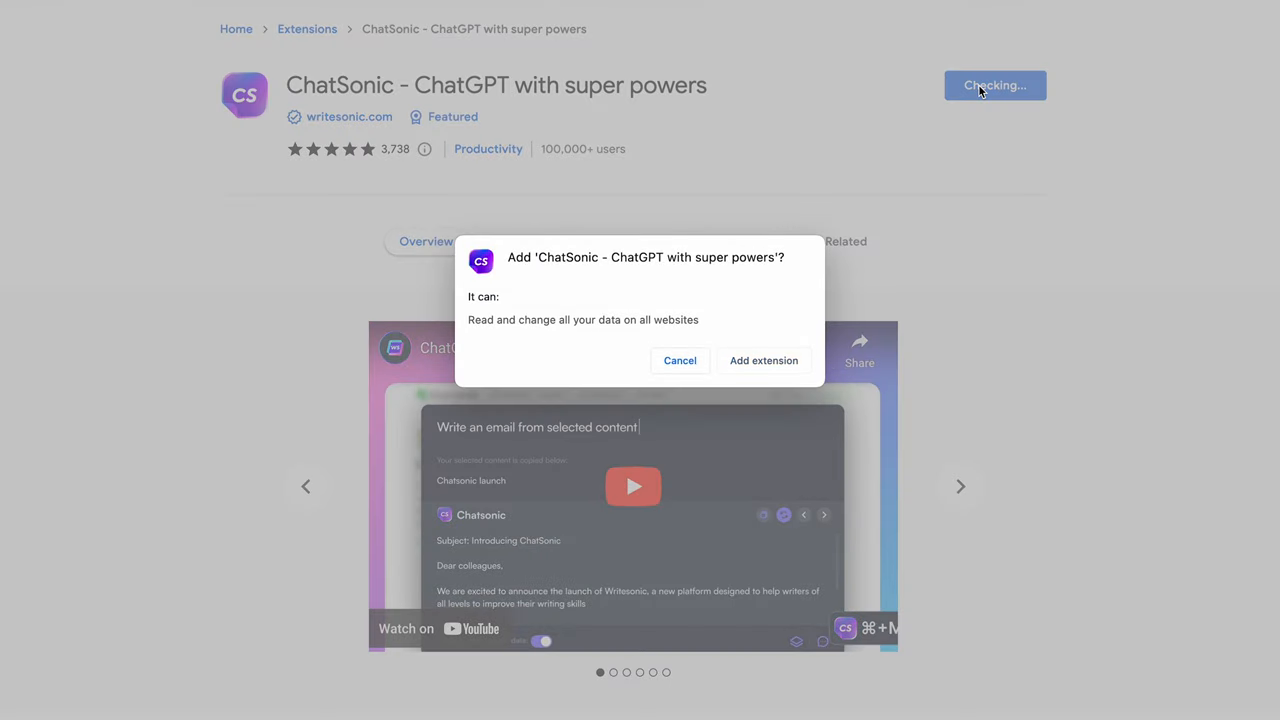
mouse_move(764, 360)
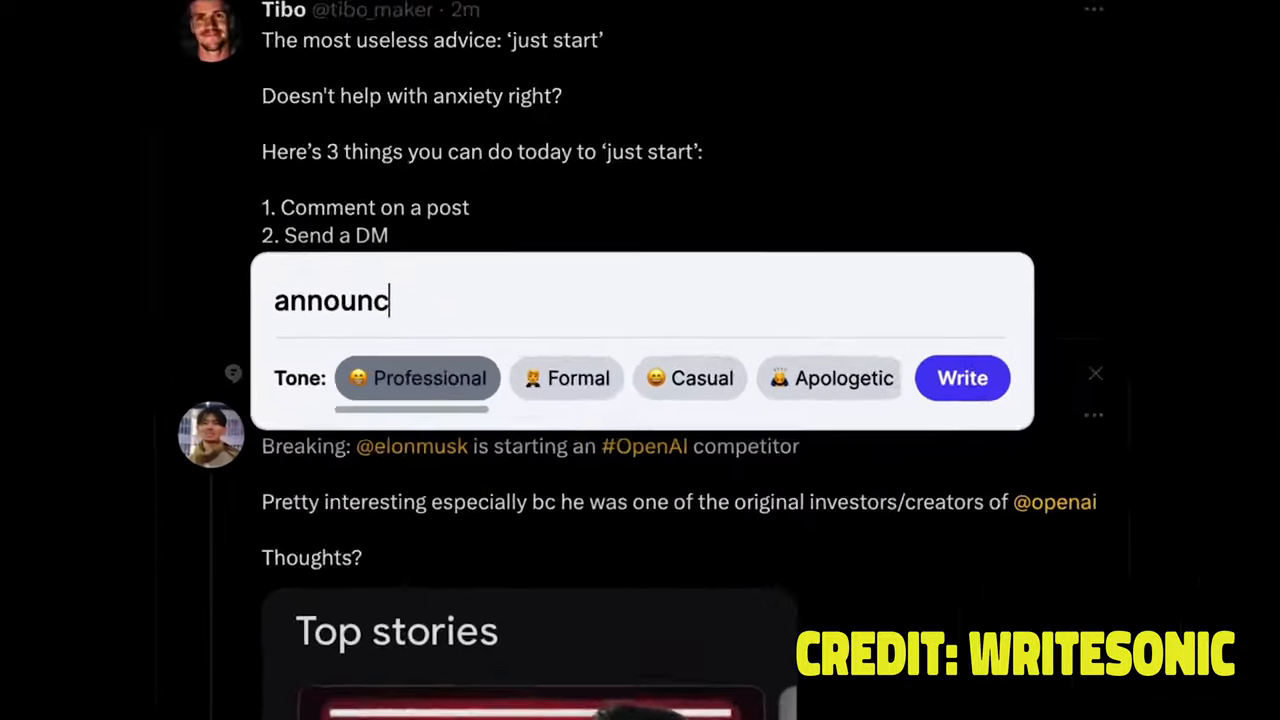
left_click(960, 378)
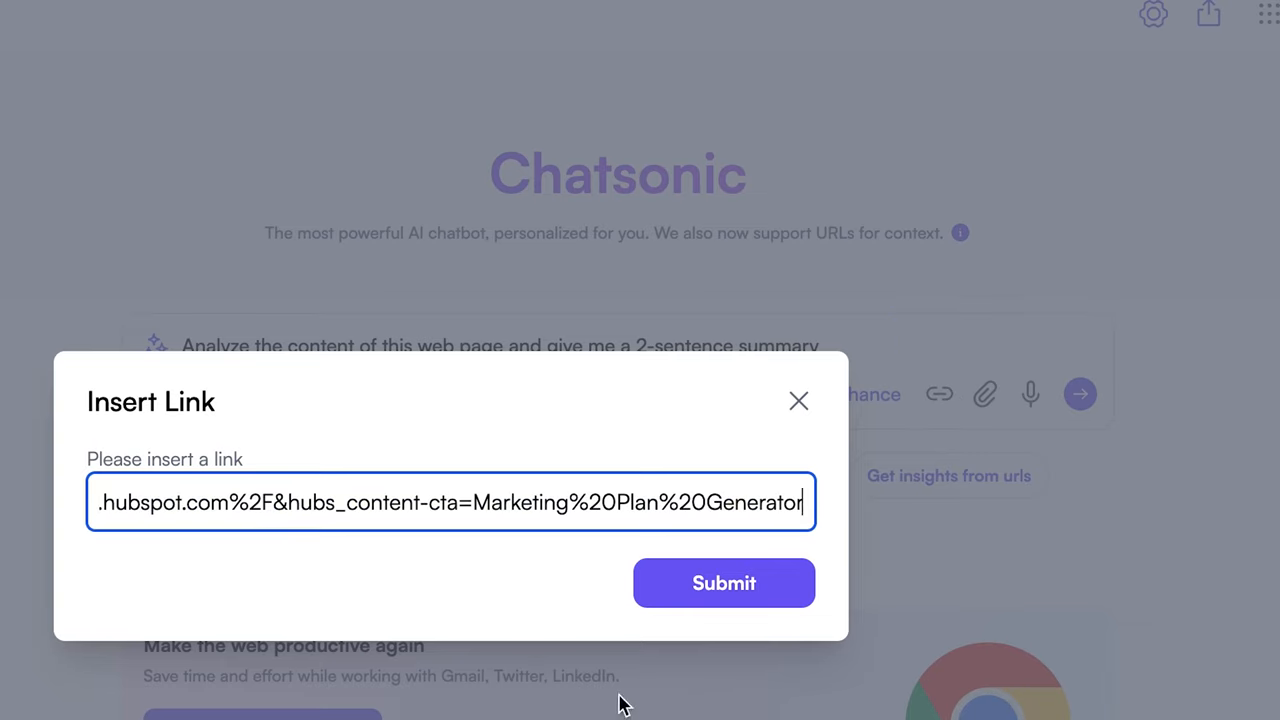
Step: Get the page summary, a team pitch rewrite, and a shorter conversational two-sentence version
left_click(724, 584)
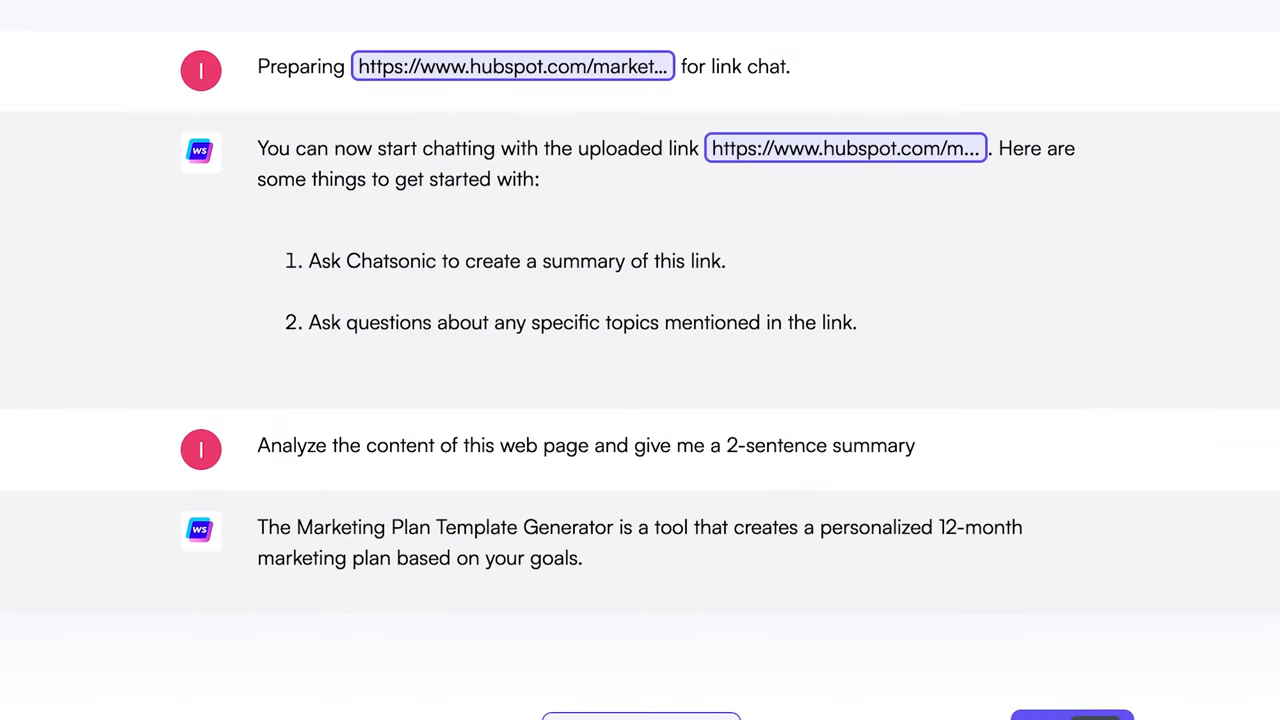
type("Rewrite that as a pitch I can give to my team to convince them to use that tool")
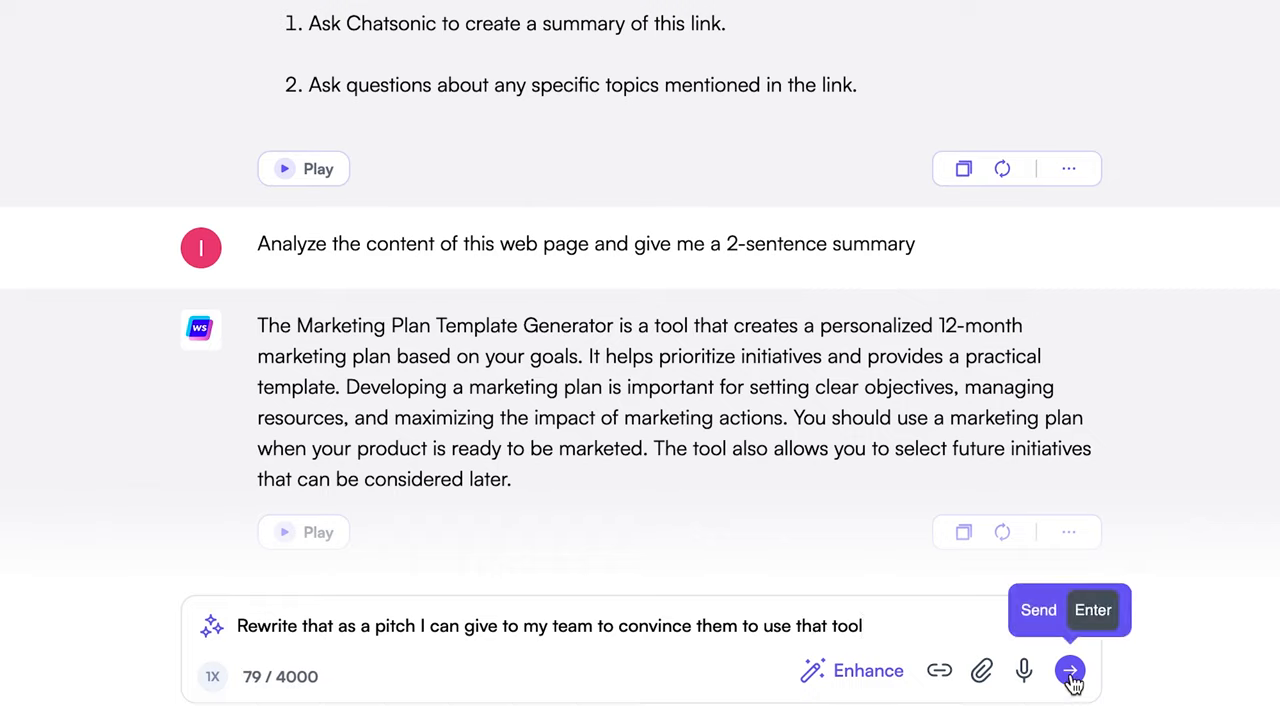
left_click(1070, 670)
type("Rewrite that to be more")
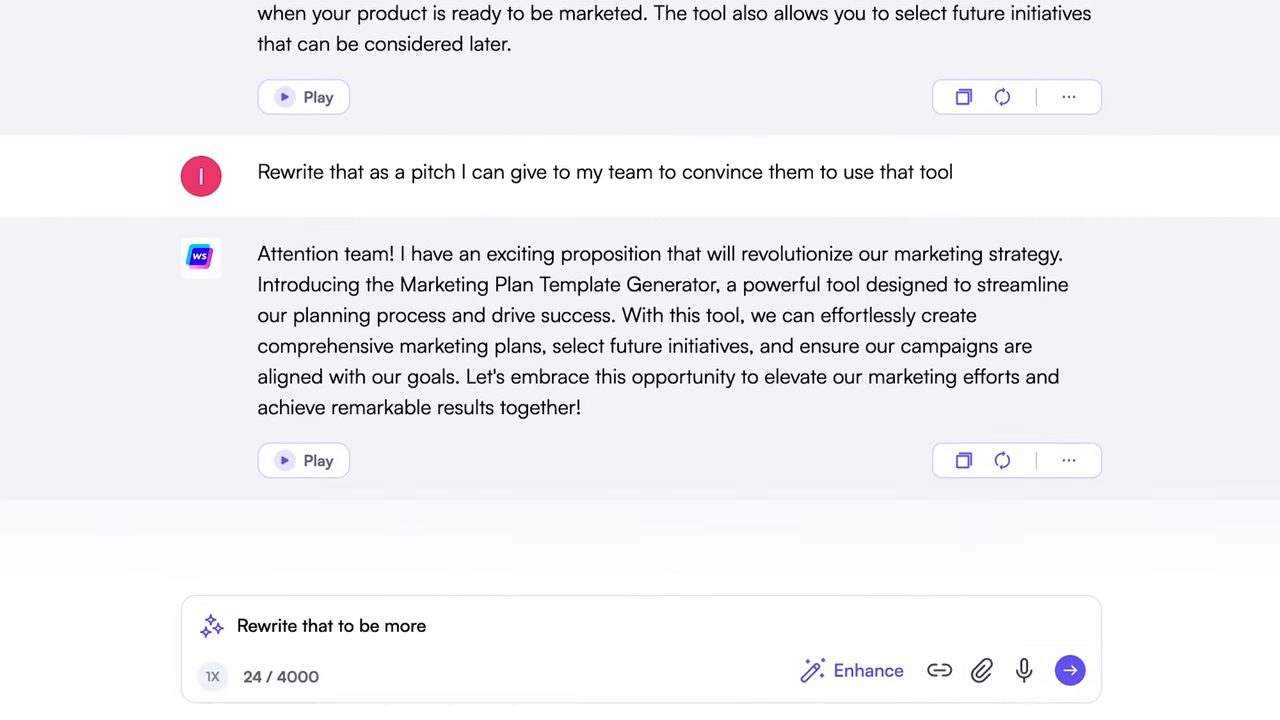
left_click(1068, 670)
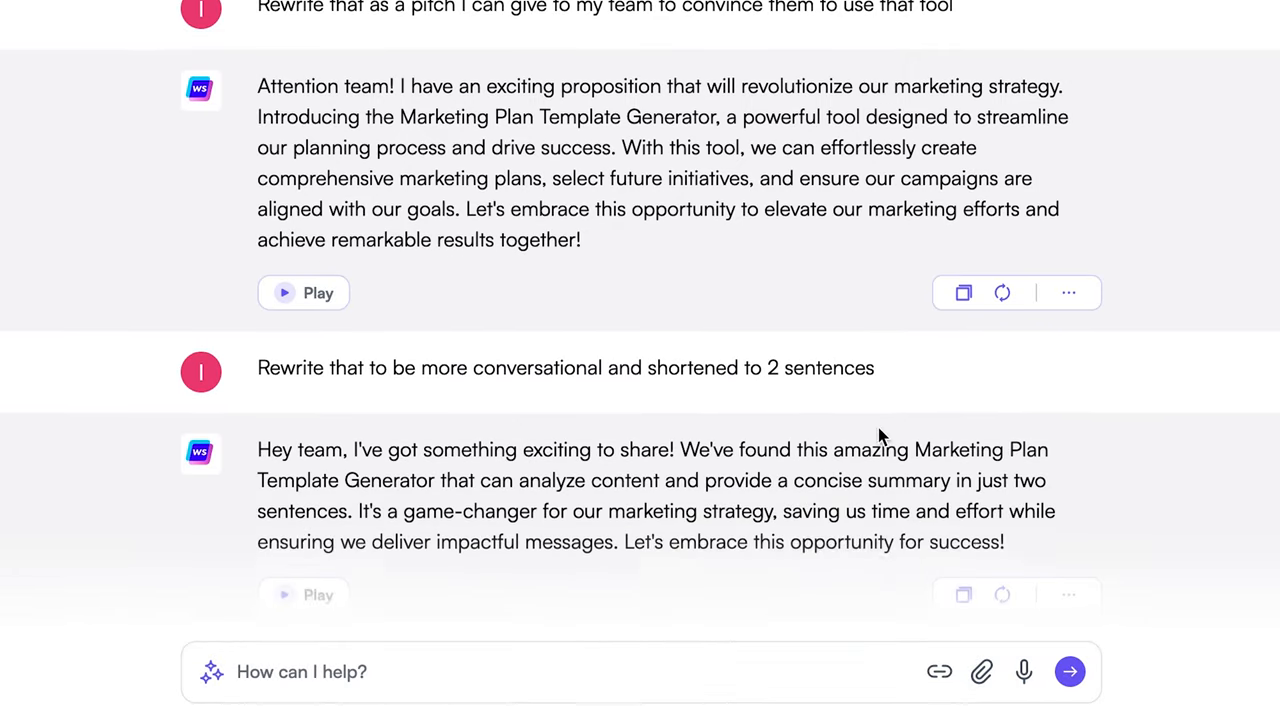
left_click(1068, 292)
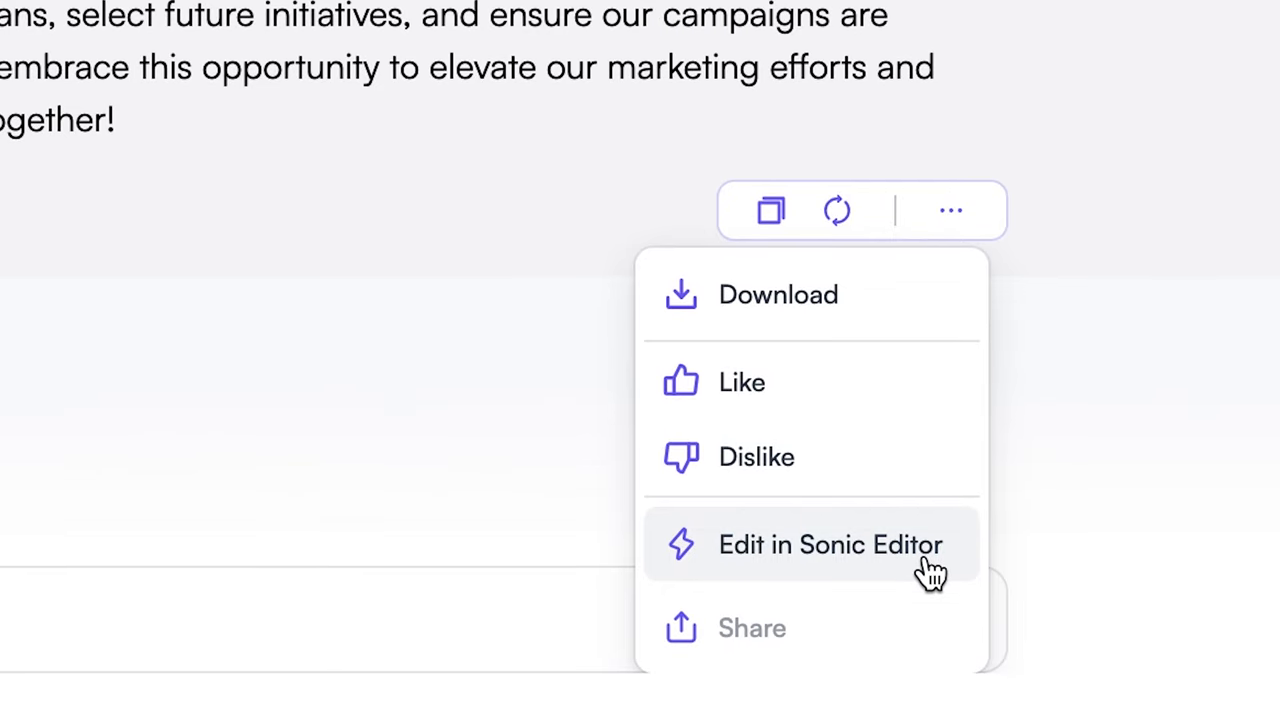
Step: Send the pitch to the Sonic Editor, then enter a Photosonic prompt for a beach background in watercolor style
left_click(830, 544)
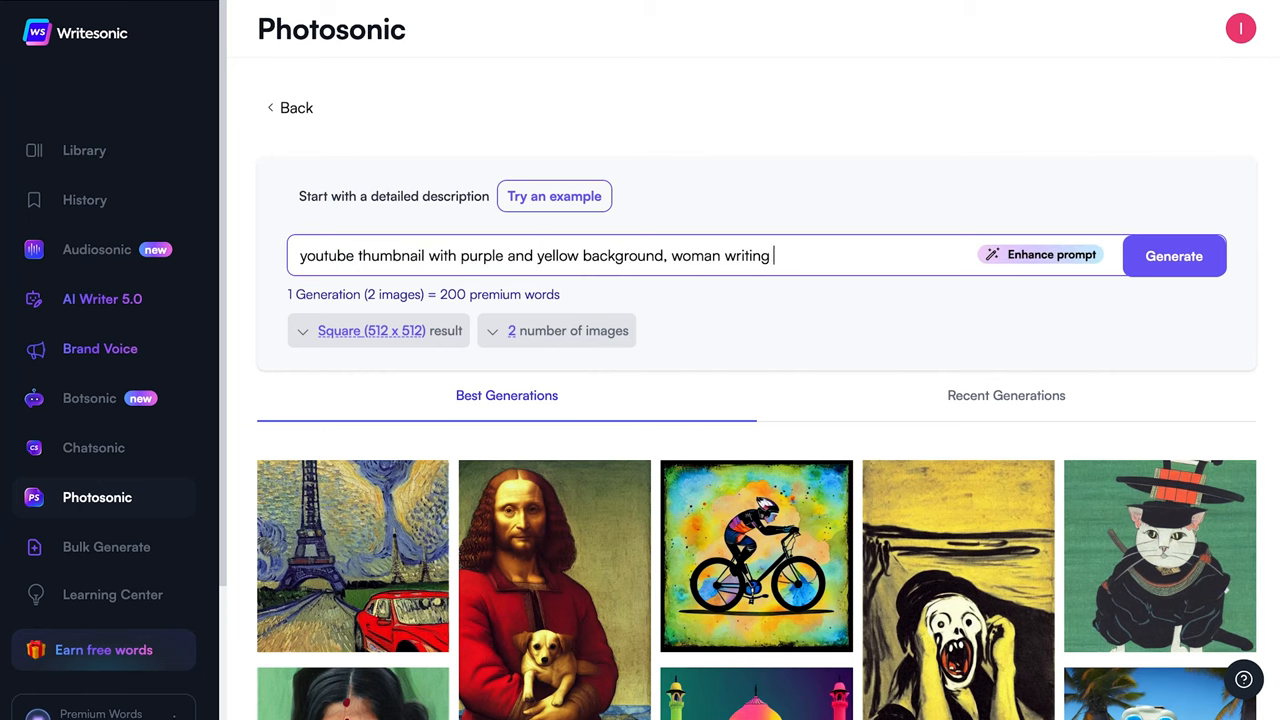
type("email on a computer, high contrast with background colors, put")
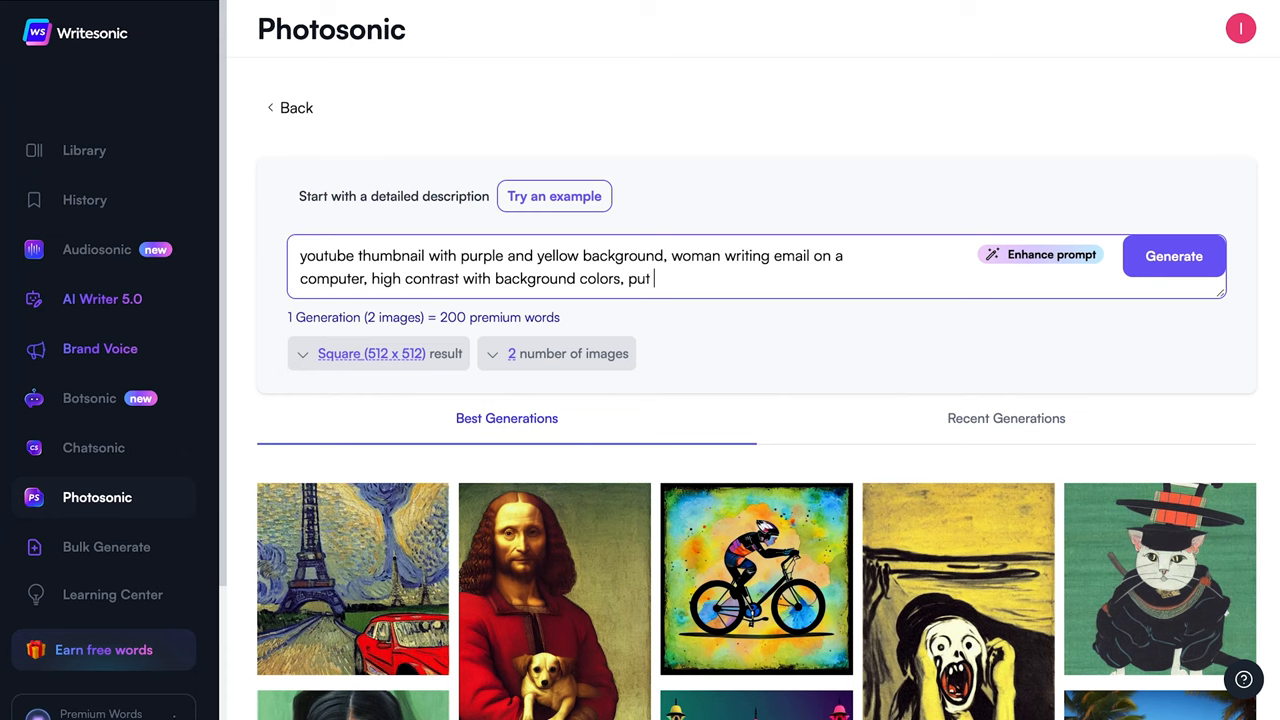
left_click(1172, 256)
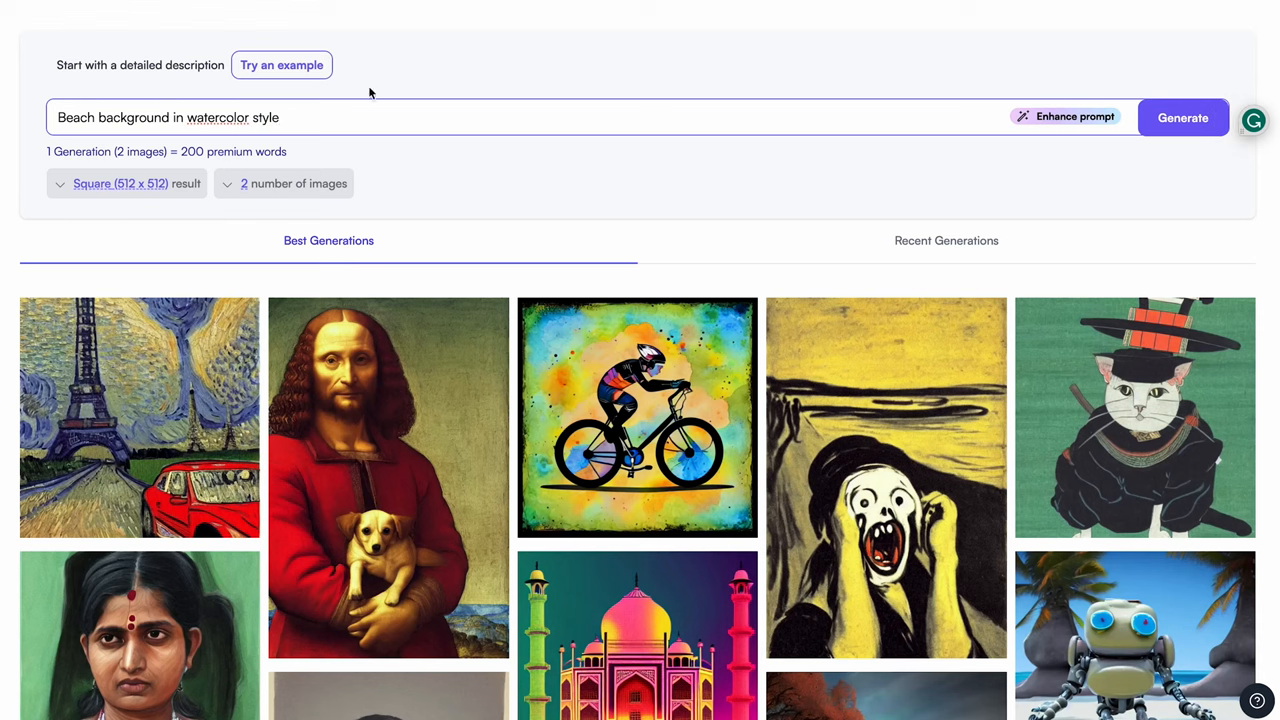
Step: Generate the two watercolor beach images and start a new prompt 'Man speaking in a confe'
left_click(1184, 116)
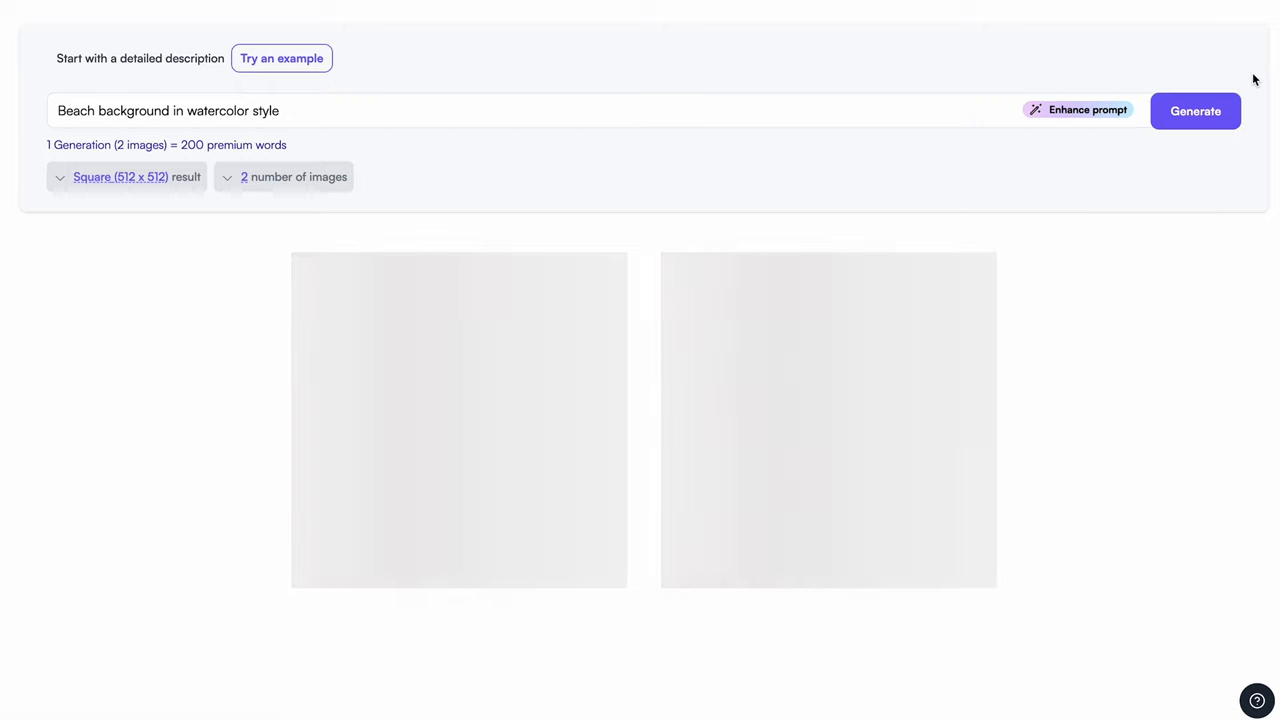
left_click(1196, 112)
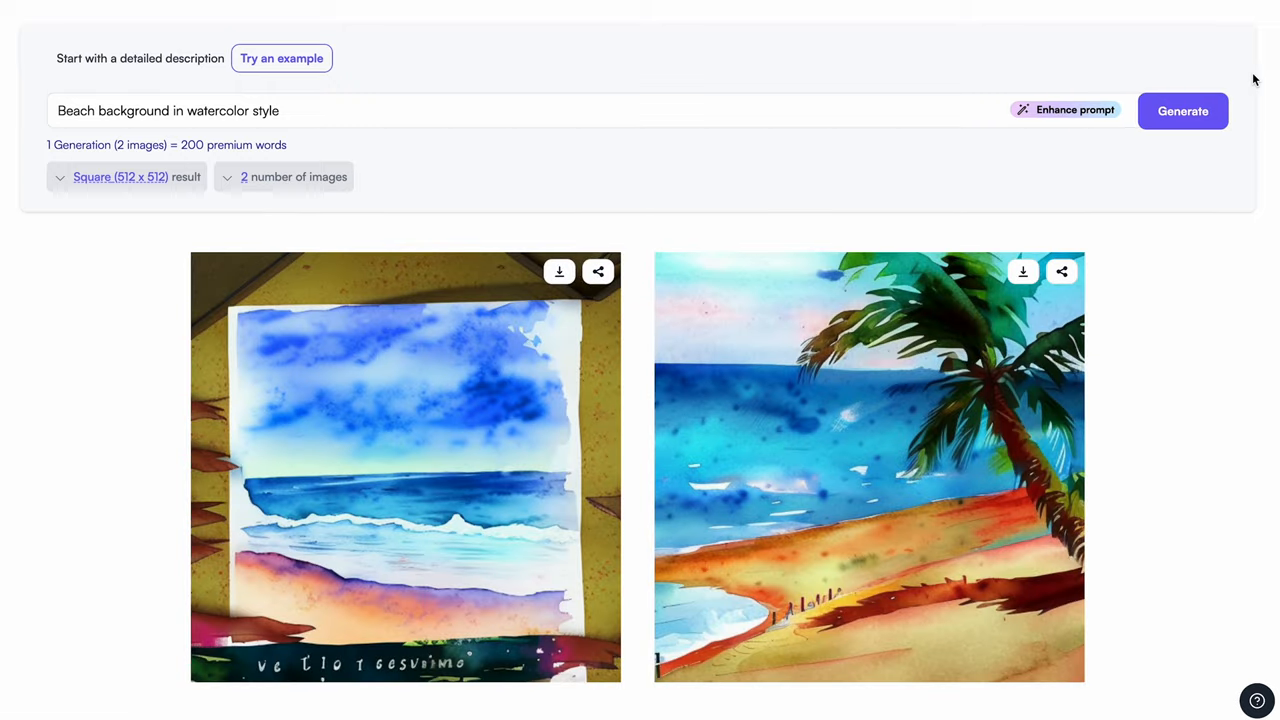
type("Man speaking in a confe")
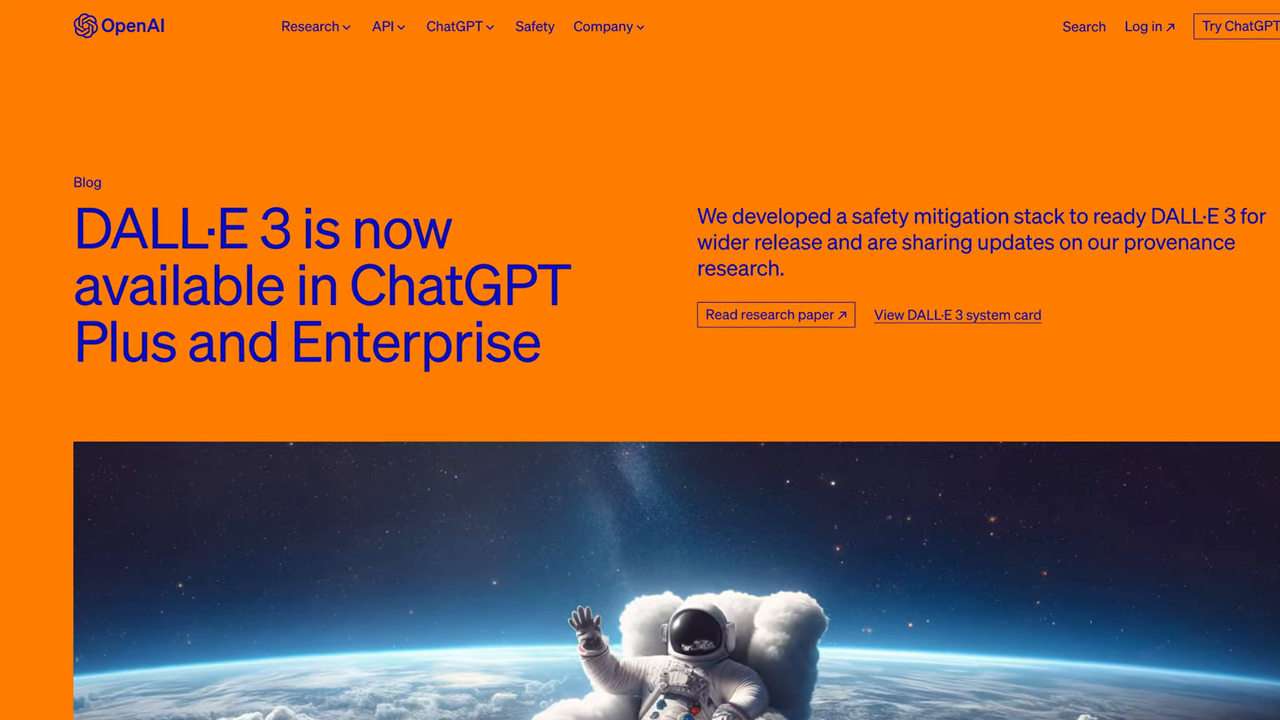
scroll("down", 3)
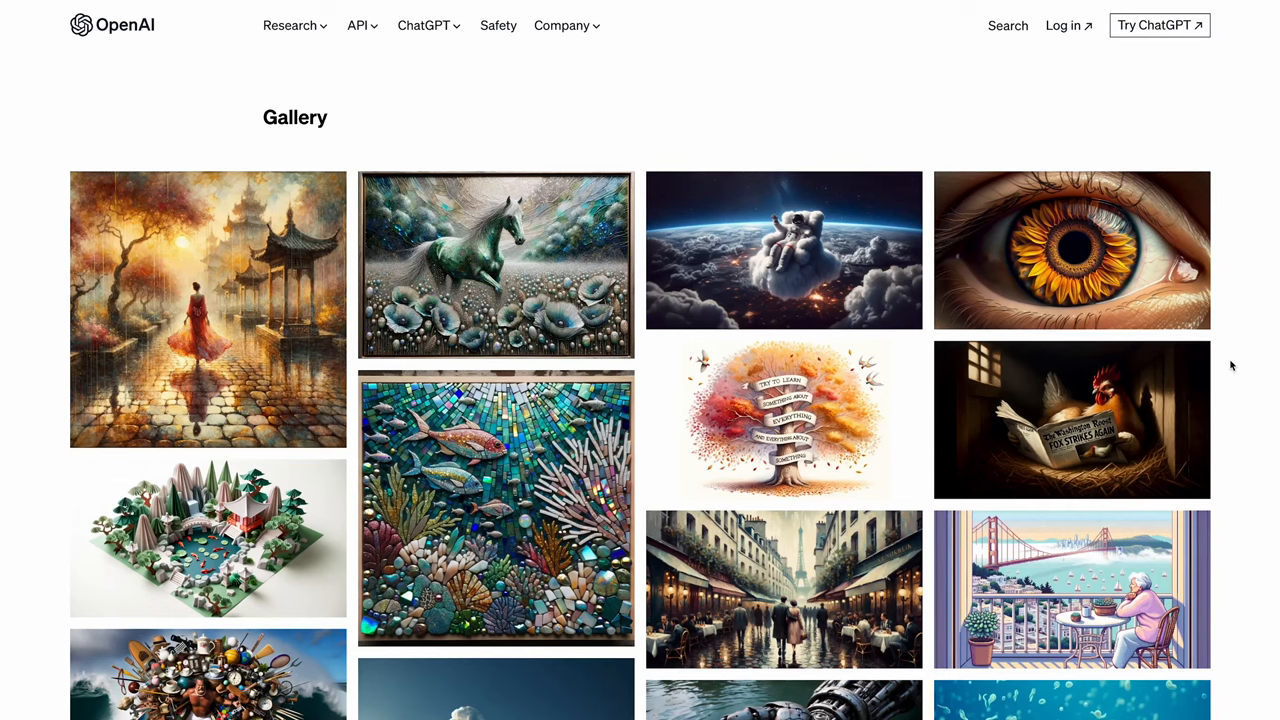
scroll("down", 3)
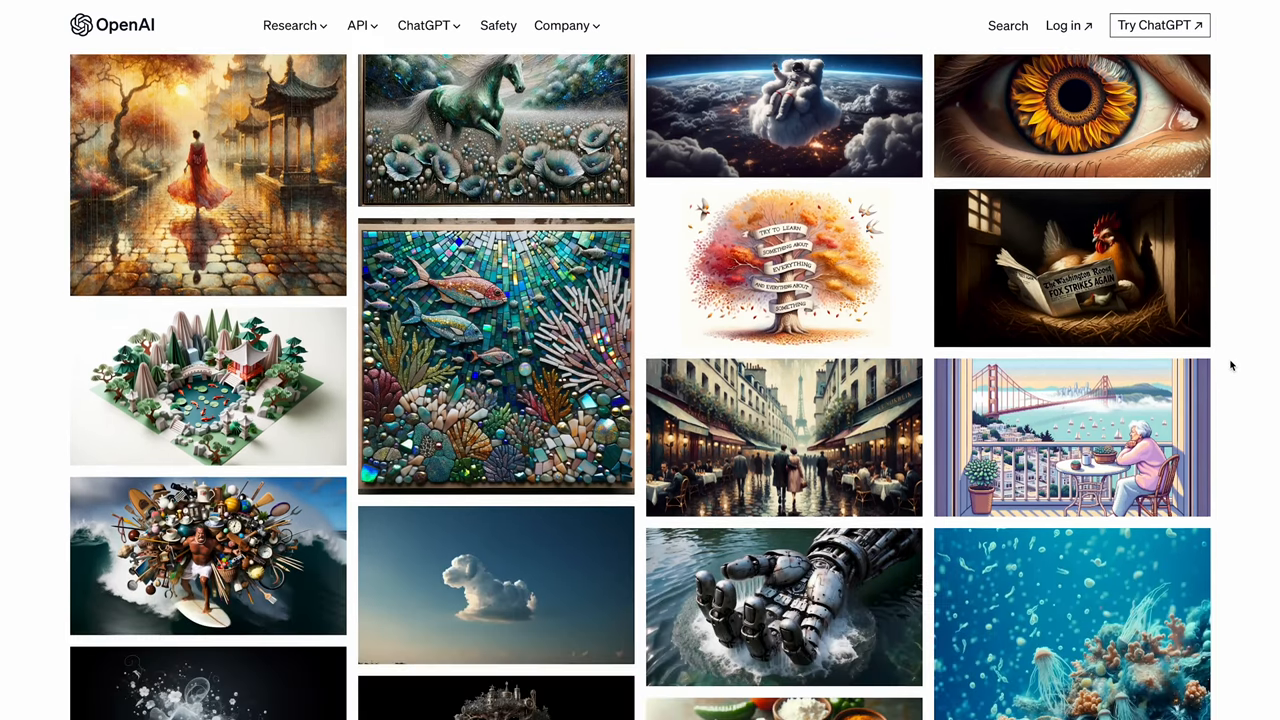
scroll("down", 3)
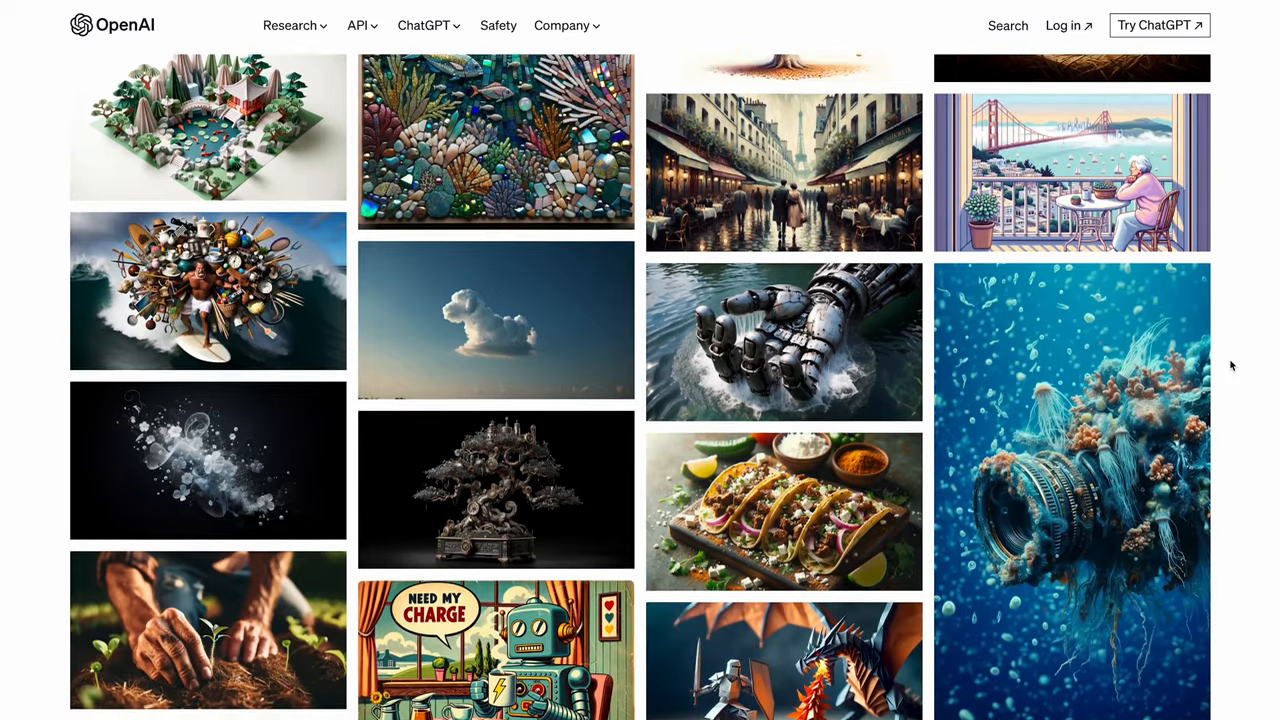
scroll("down", 3)
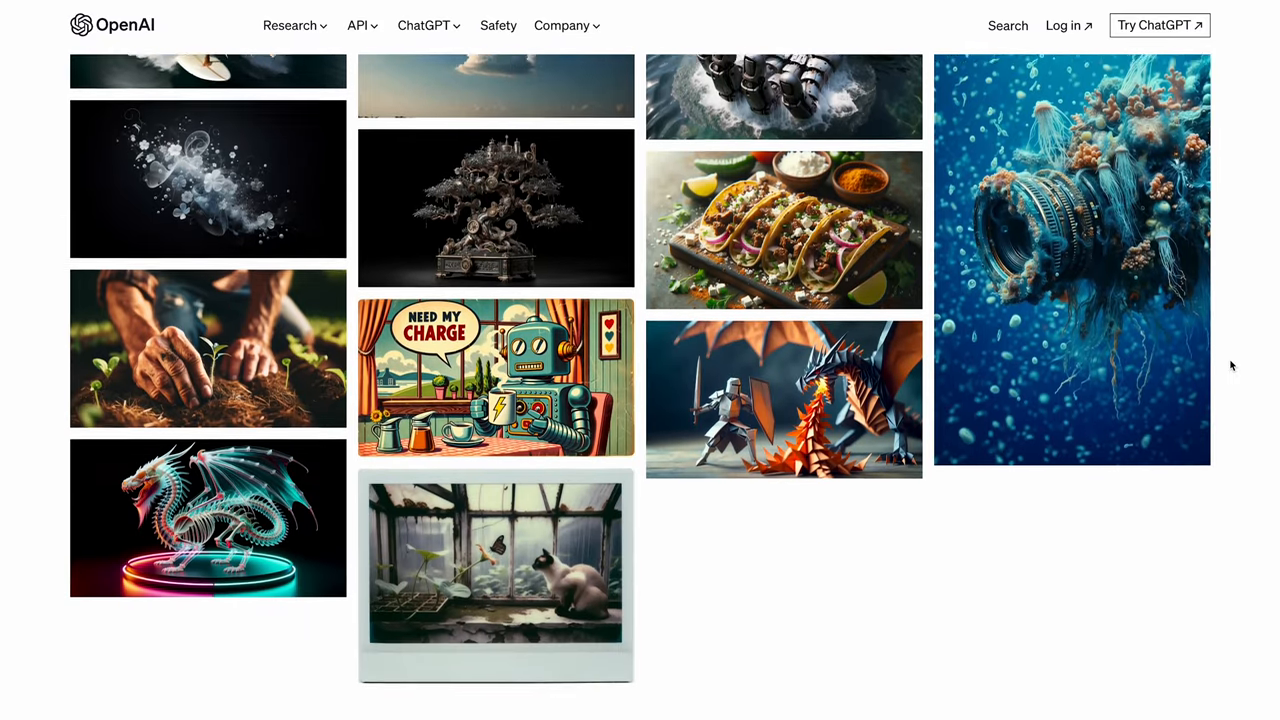
scroll("down", 3)
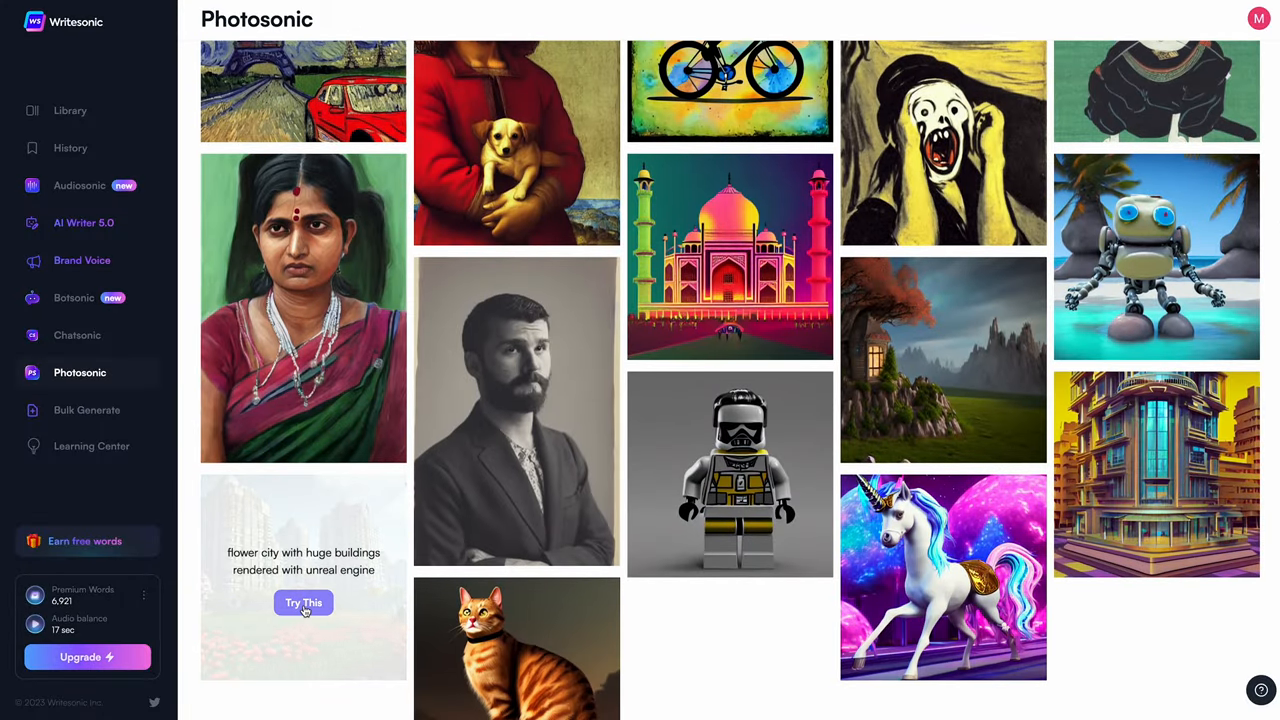
Step: Try the gallery's flower city example prompt and scroll through its five generated images
left_click(304, 602)
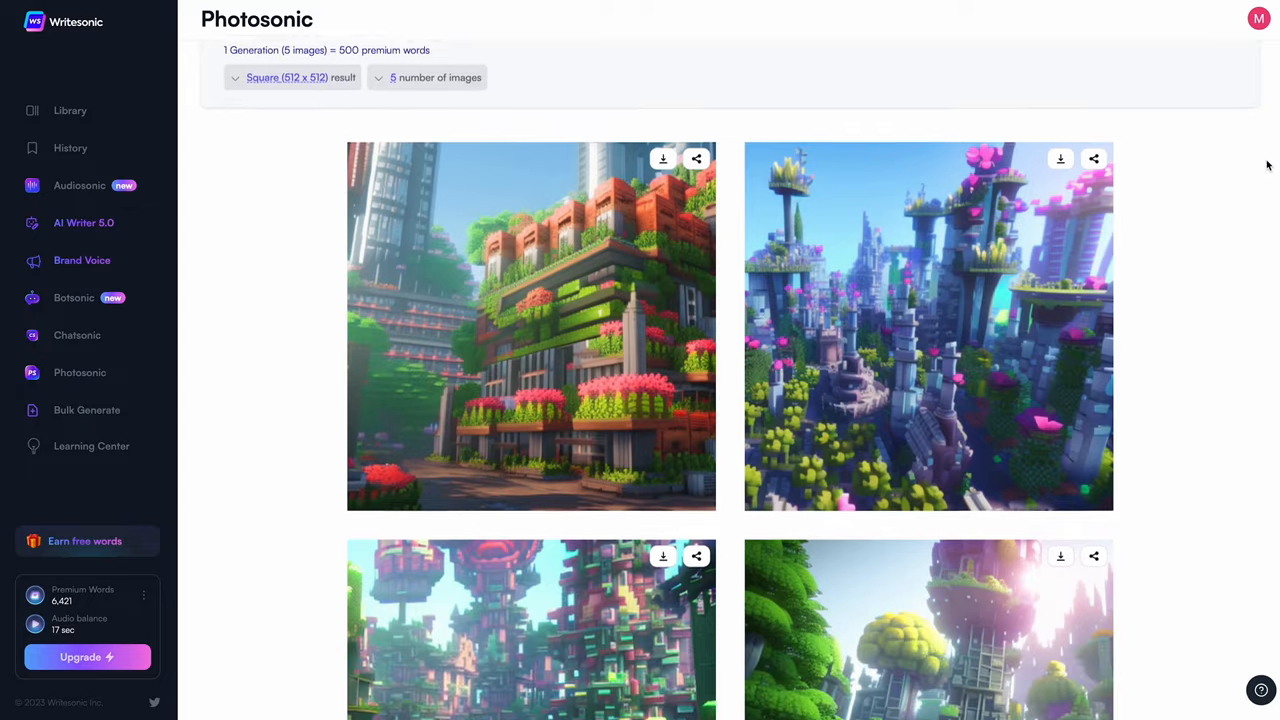
scroll("down", 3)
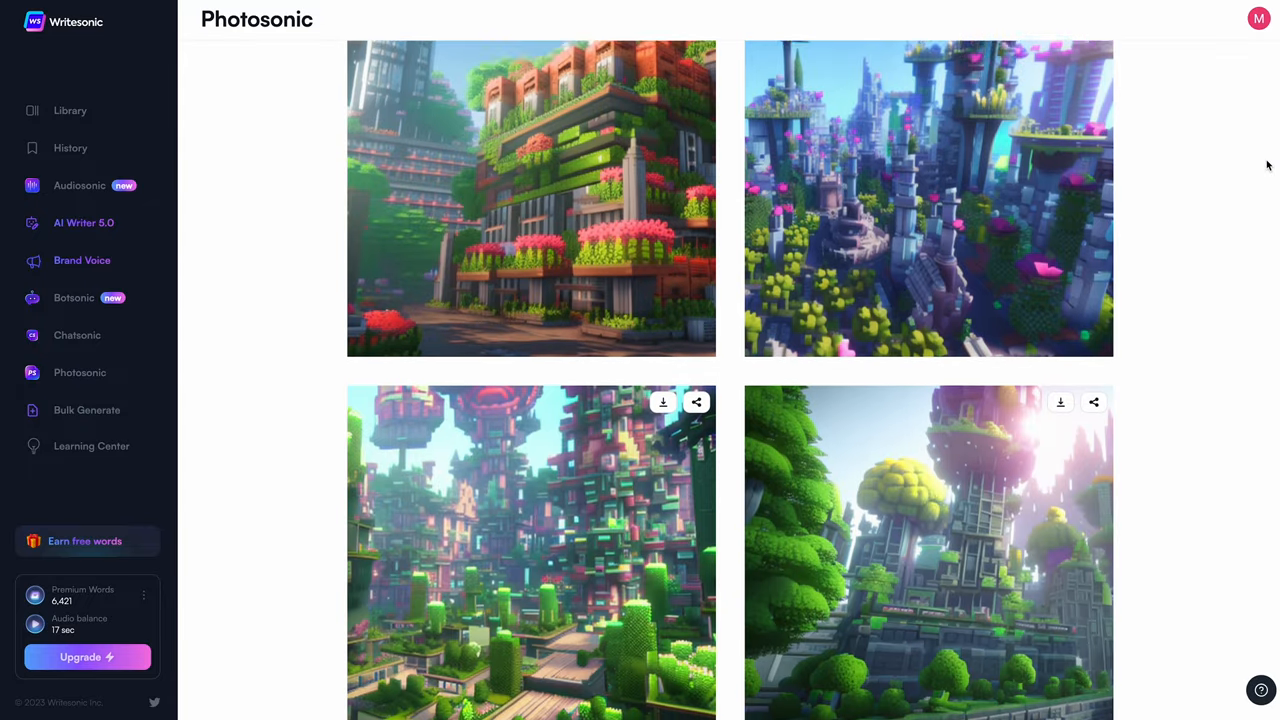
scroll("down", 3)
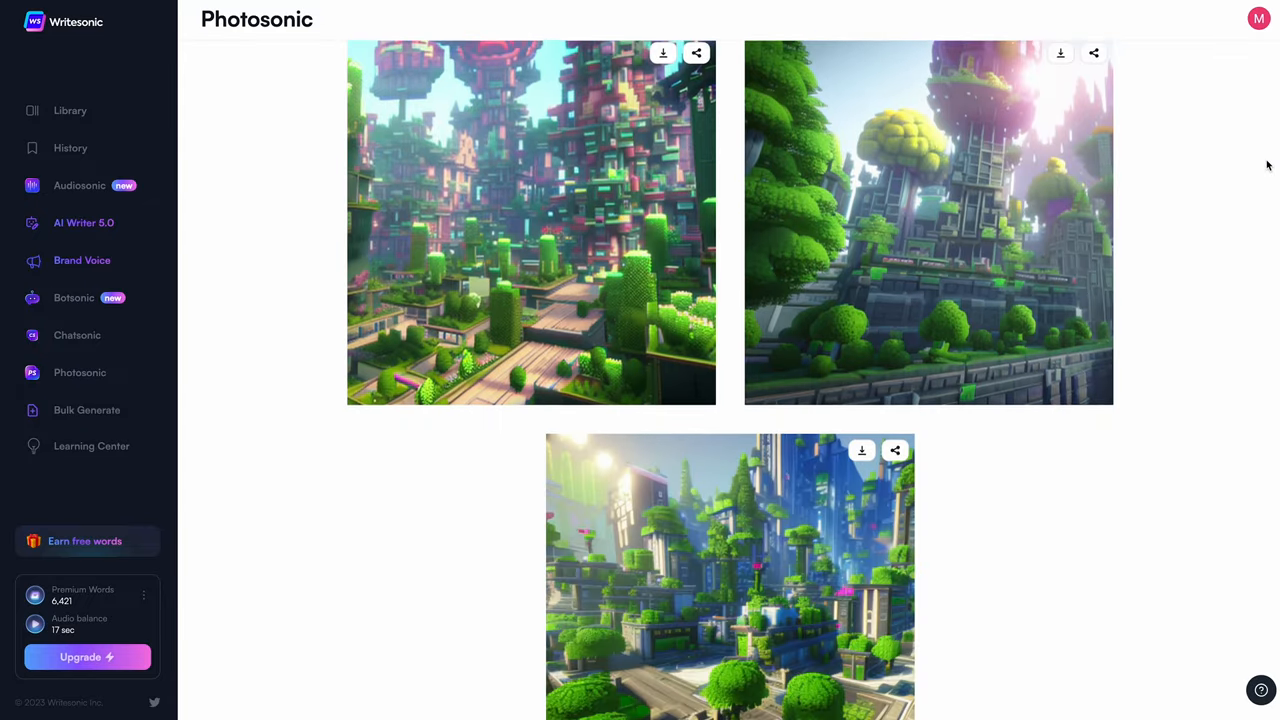
scroll("down", 3)
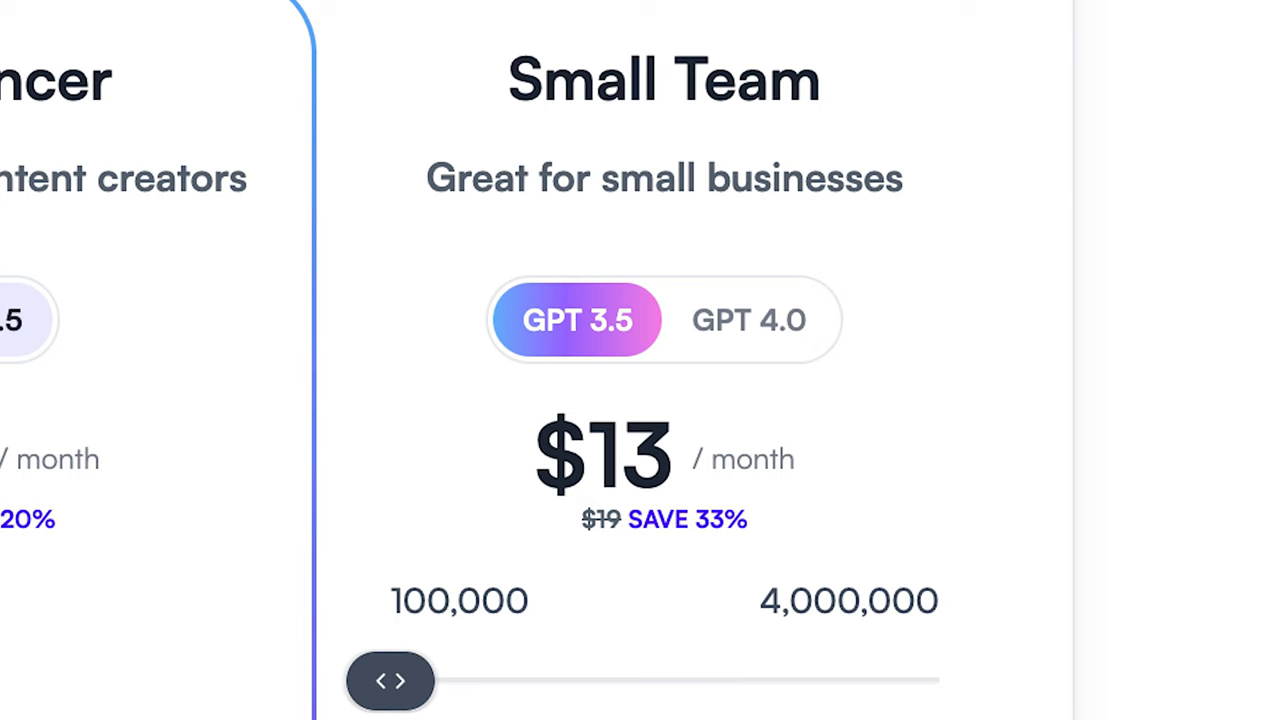
Step: Scroll through the Free $0, Freelancer $16 and Small Team $13 plans against Jasper's pricing
scroll("down", 3)
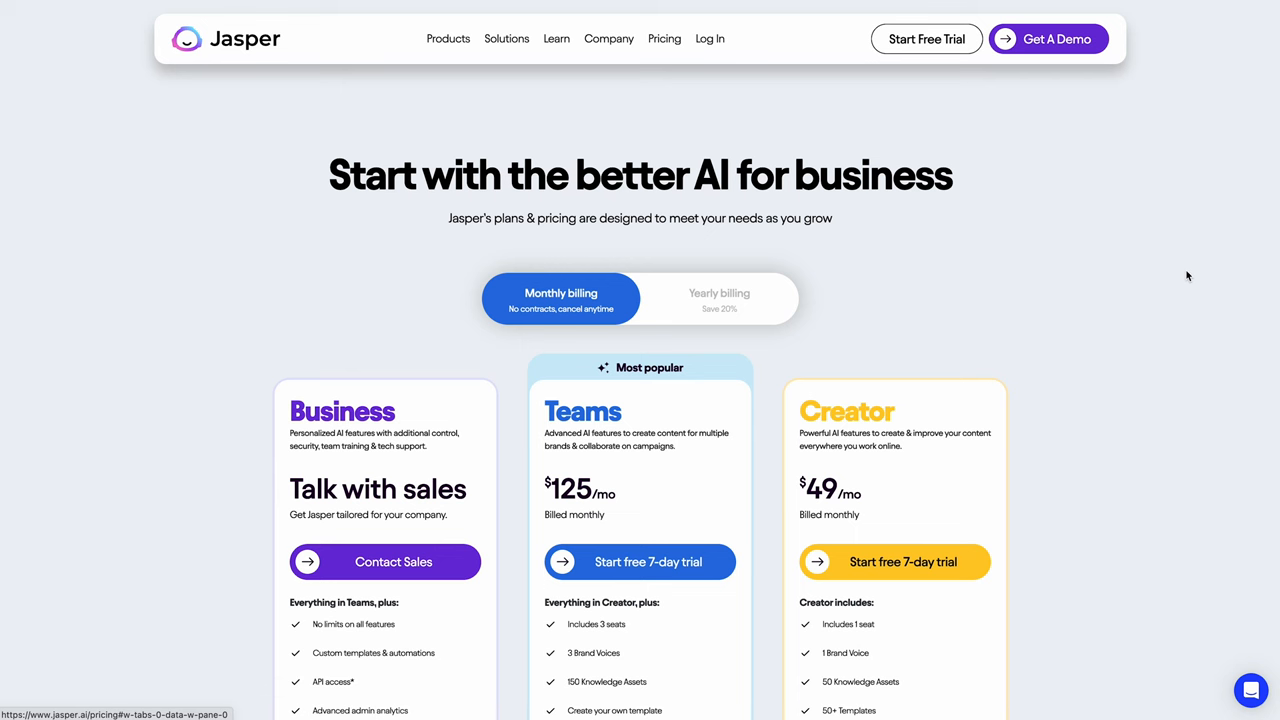
scroll("down", 3)
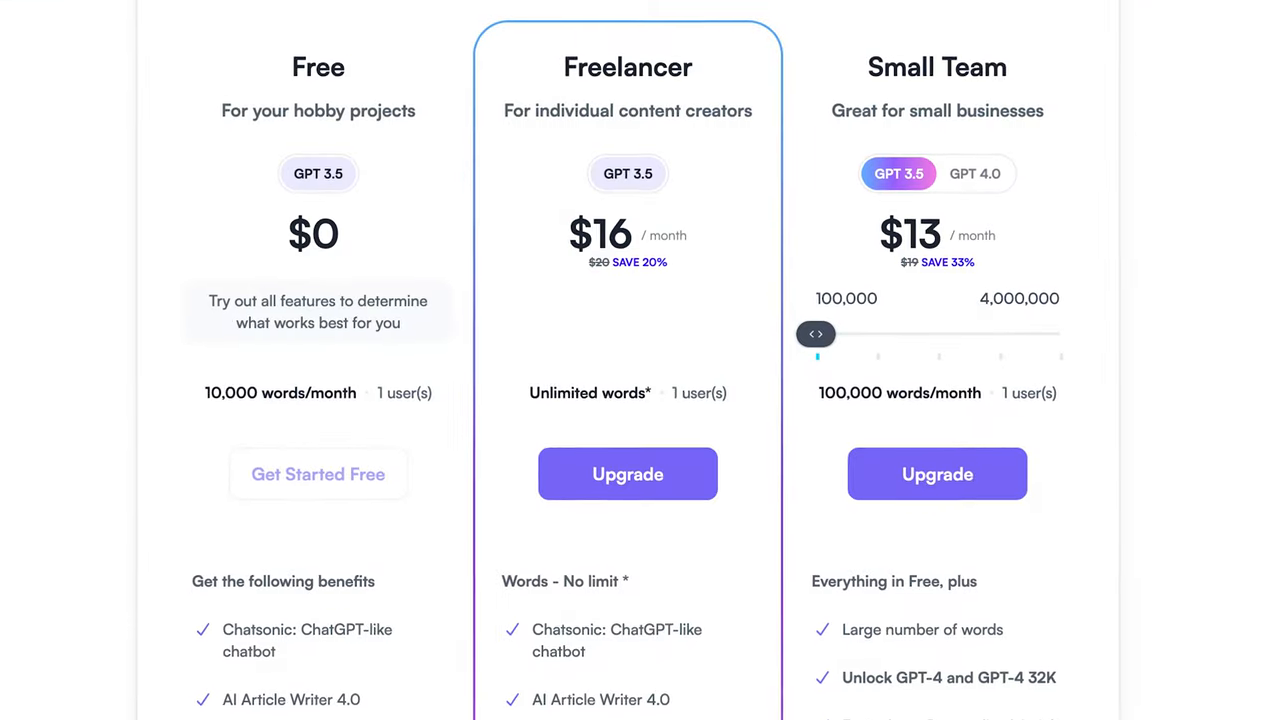
scroll("down", 3)
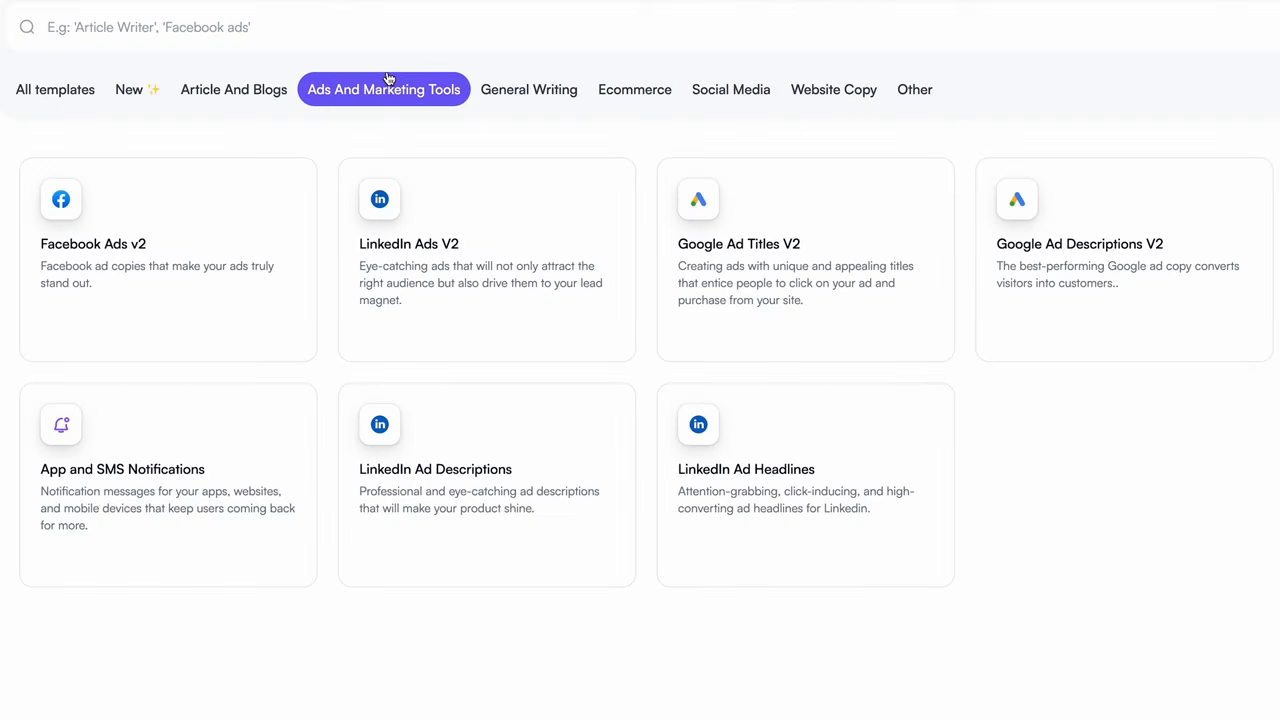
Step: Browse the General Writing templates and page through the ChatGPT plugin store
left_click(528, 88)
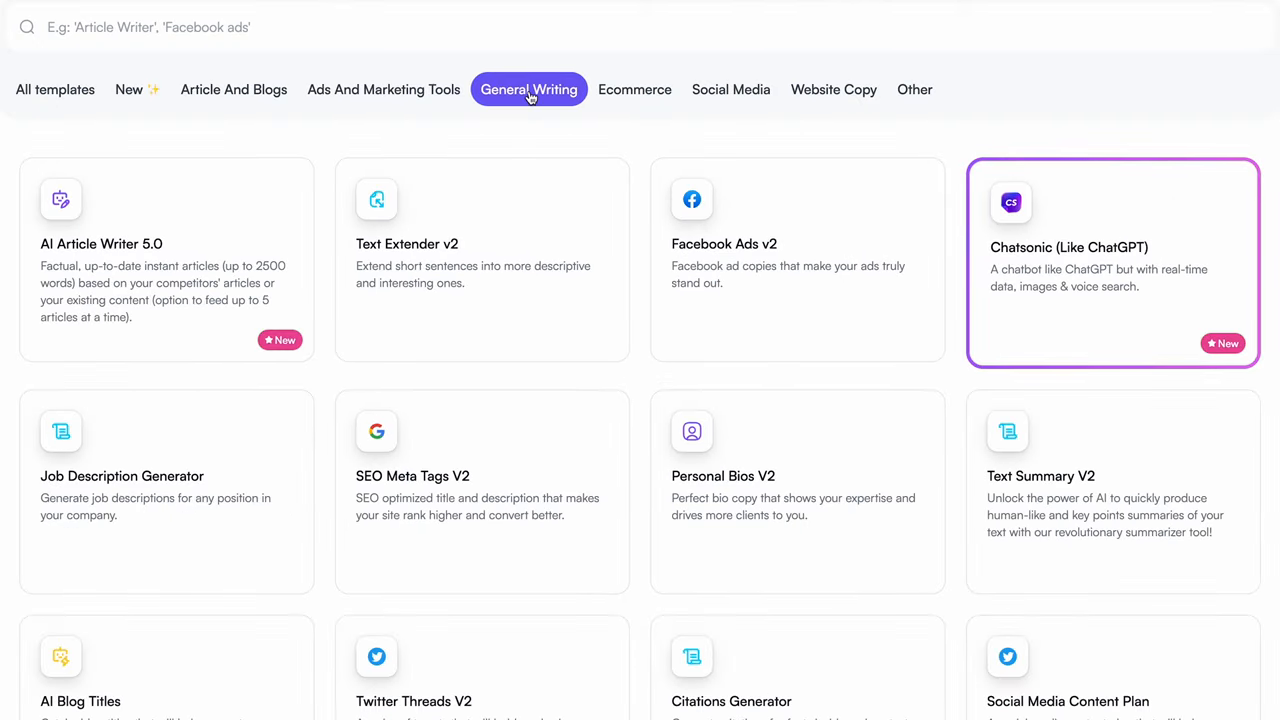
left_click(634, 88)
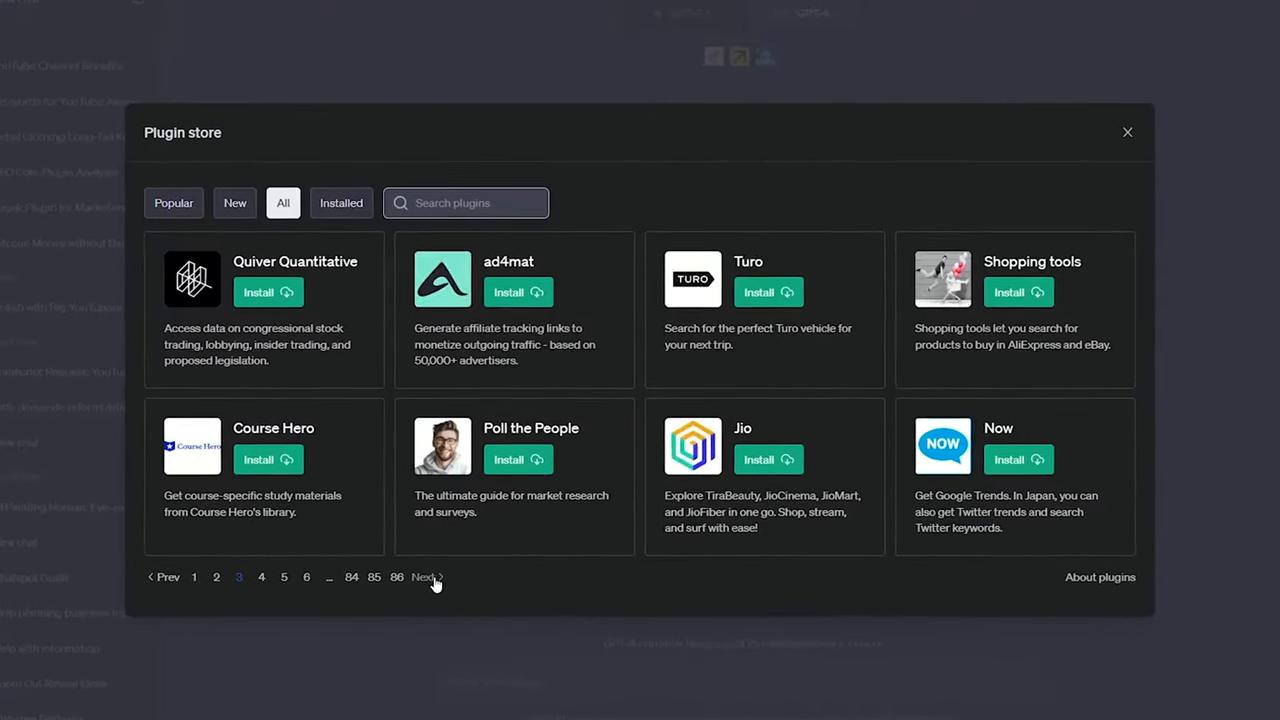
left_click(1128, 132)
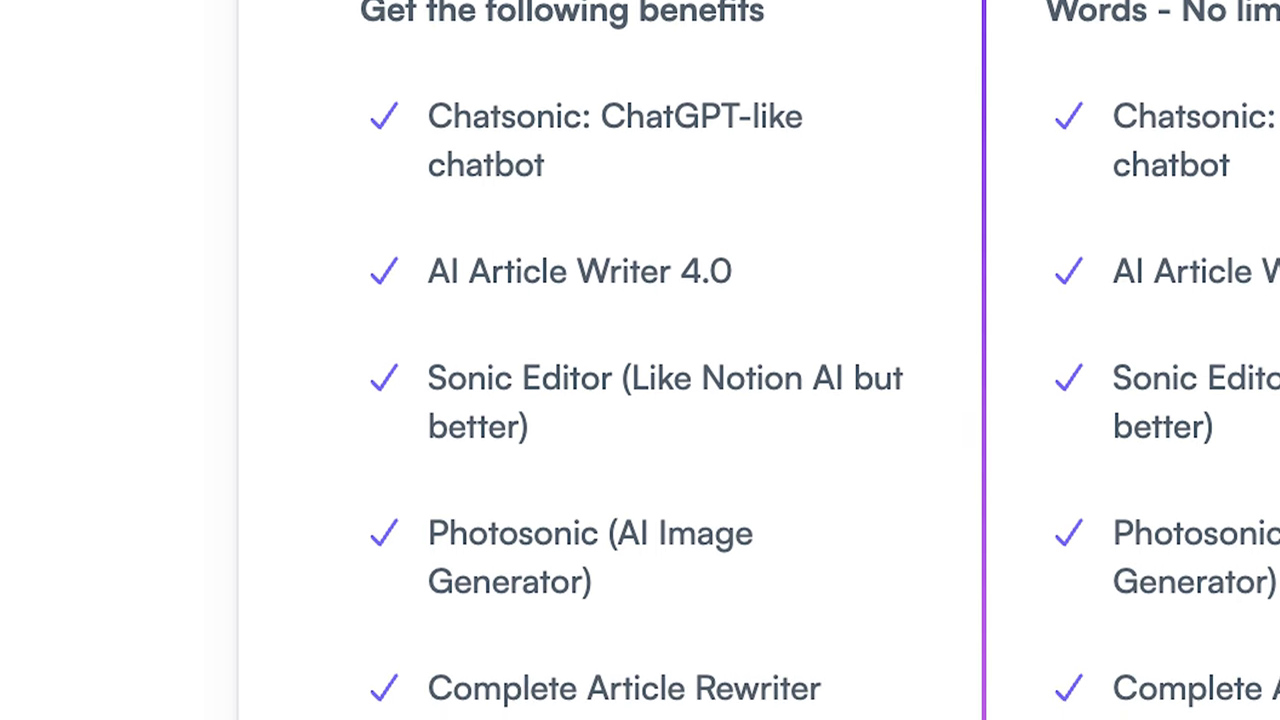